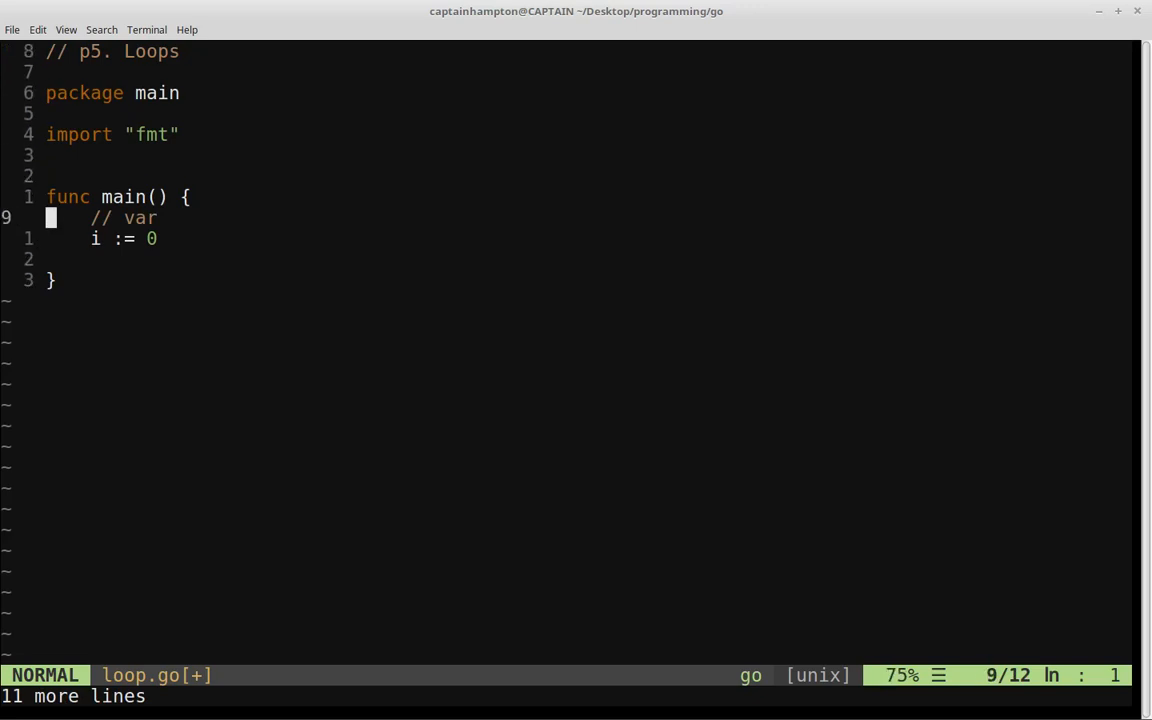
# Step: Delete the old comment and variable line from main, opening an empty indented line
pyautogui.write('d')
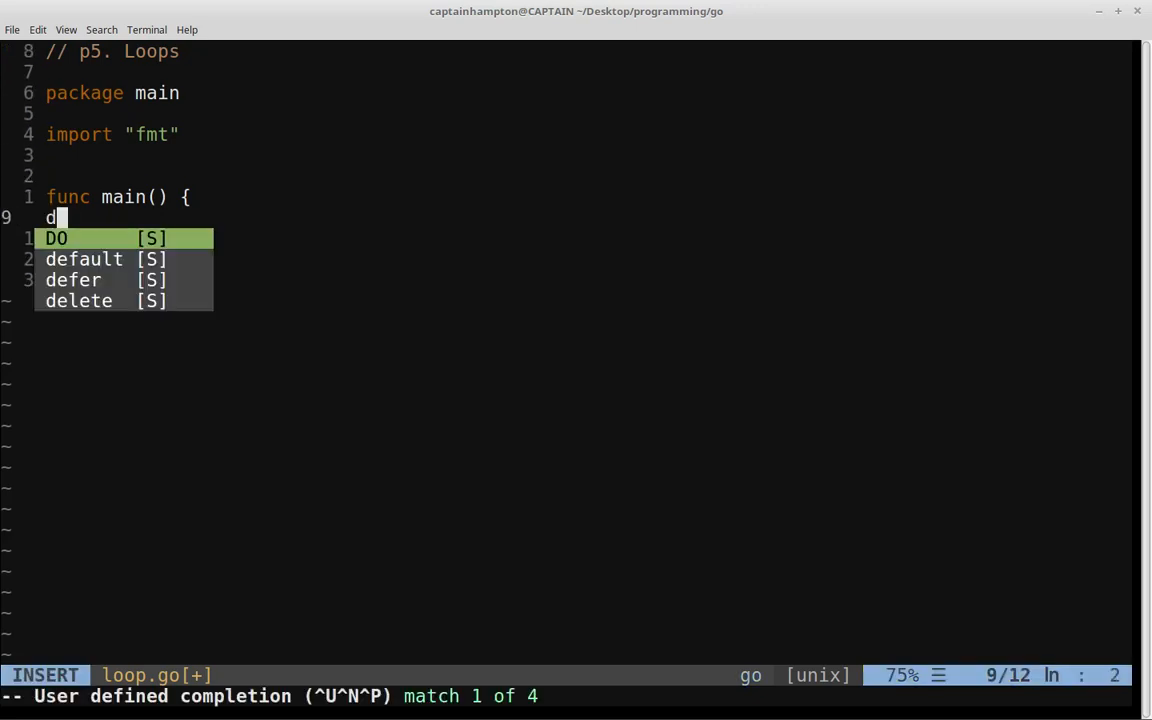
pyautogui.press('Escape')
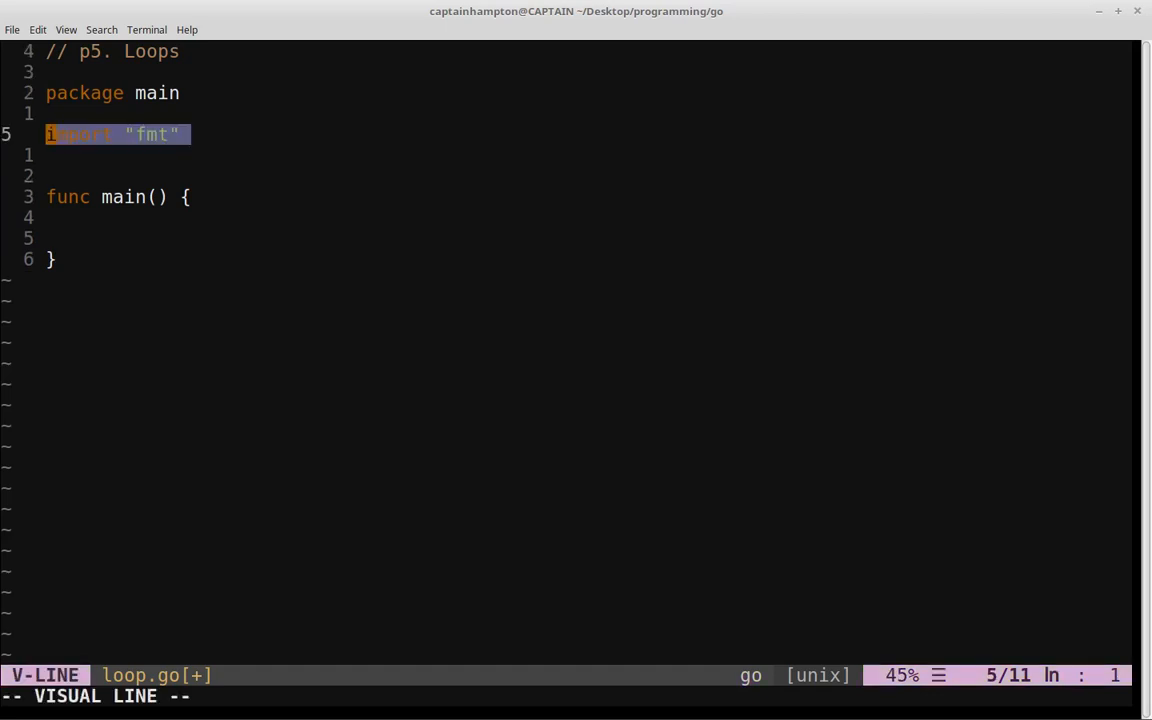
pyautogui.press('j')
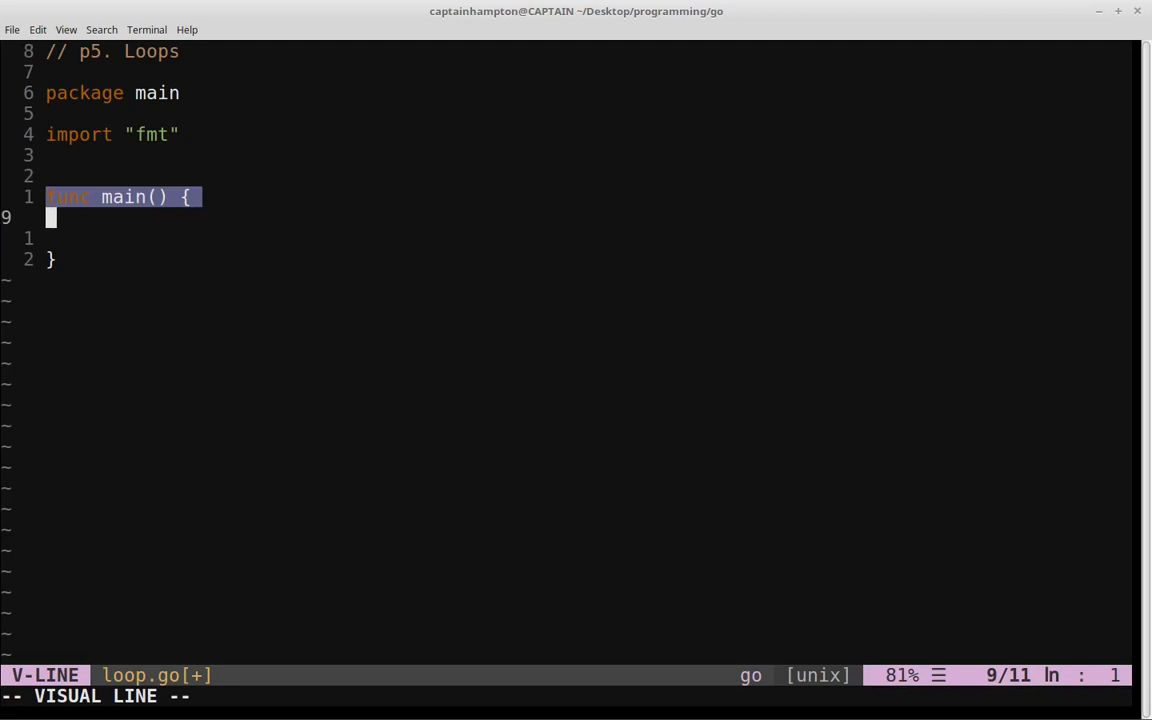
pyautogui.press('d')
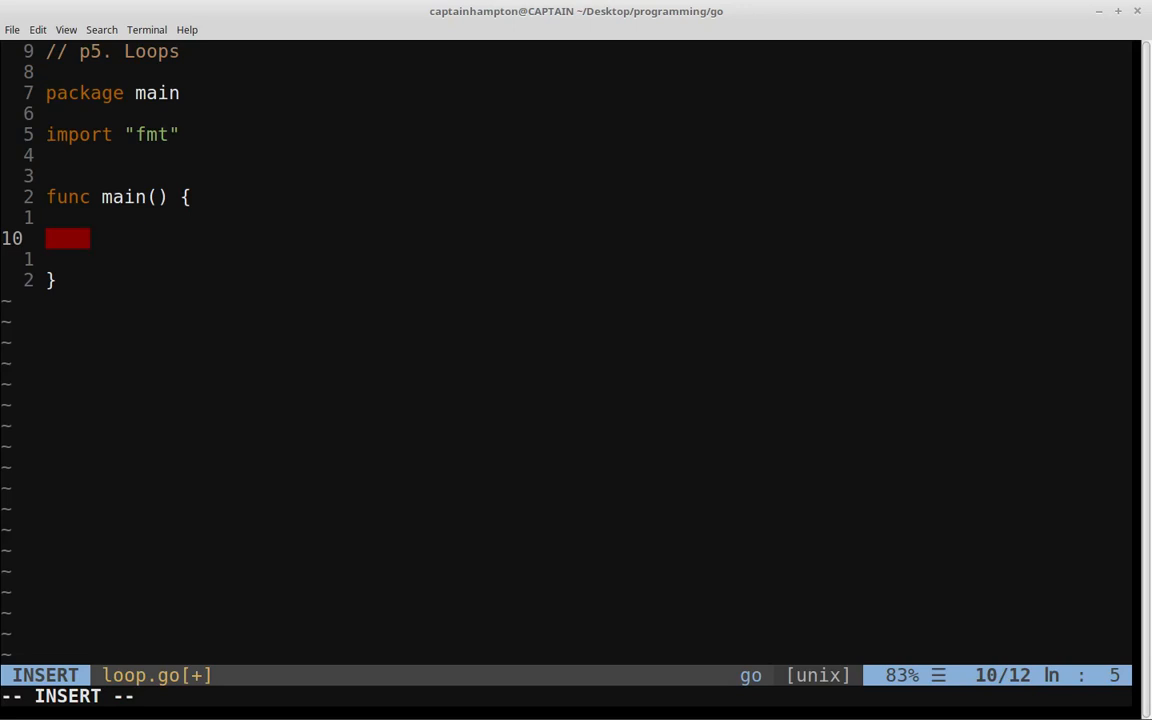
# Step: Declare i := 0 and write the loop header for i <= 10
pyautogui.write('i :=')
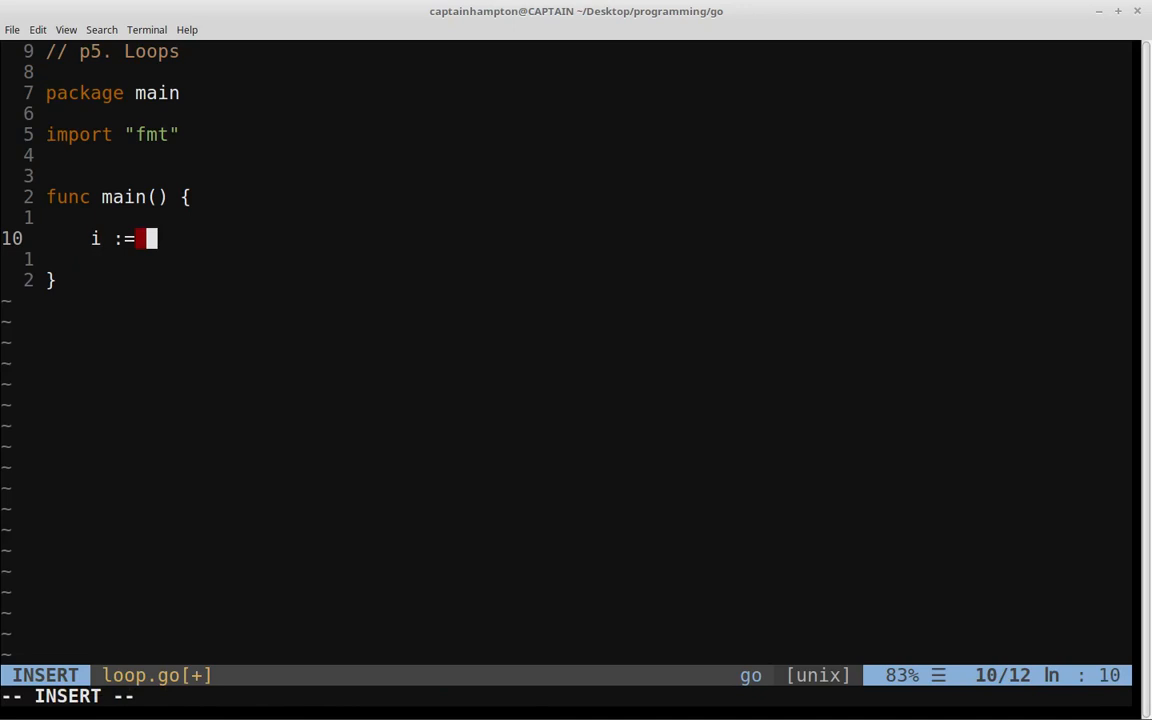
pyautogui.write('0')
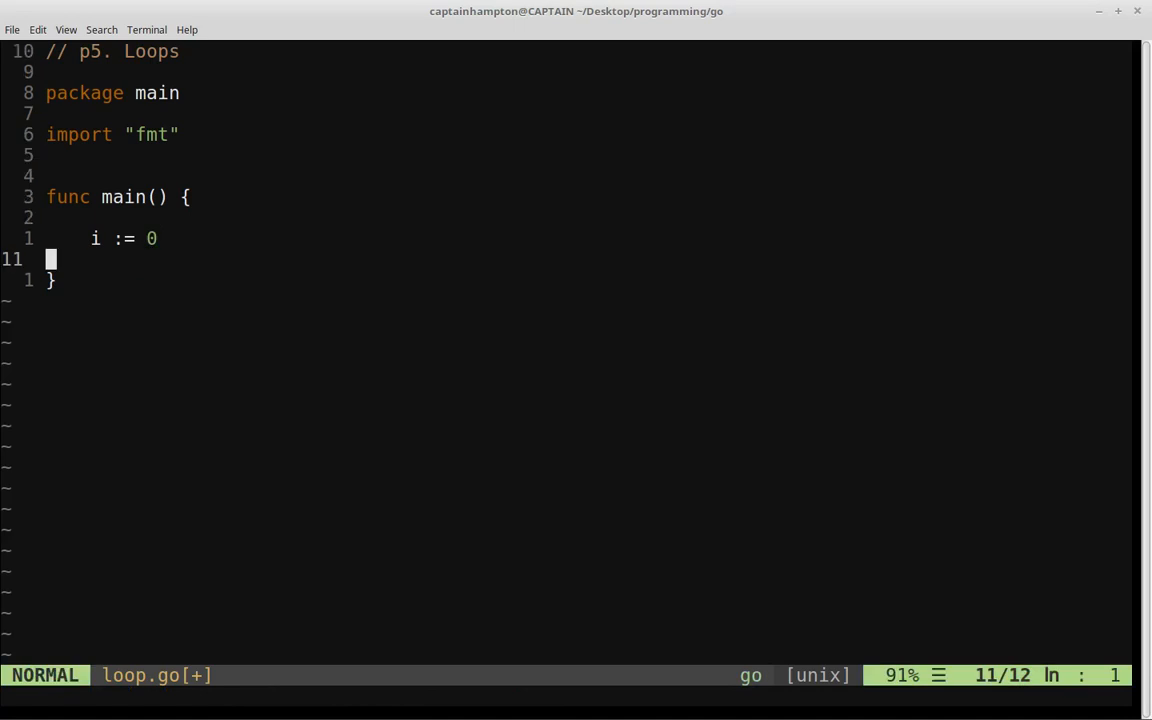
pyautogui.write('for')
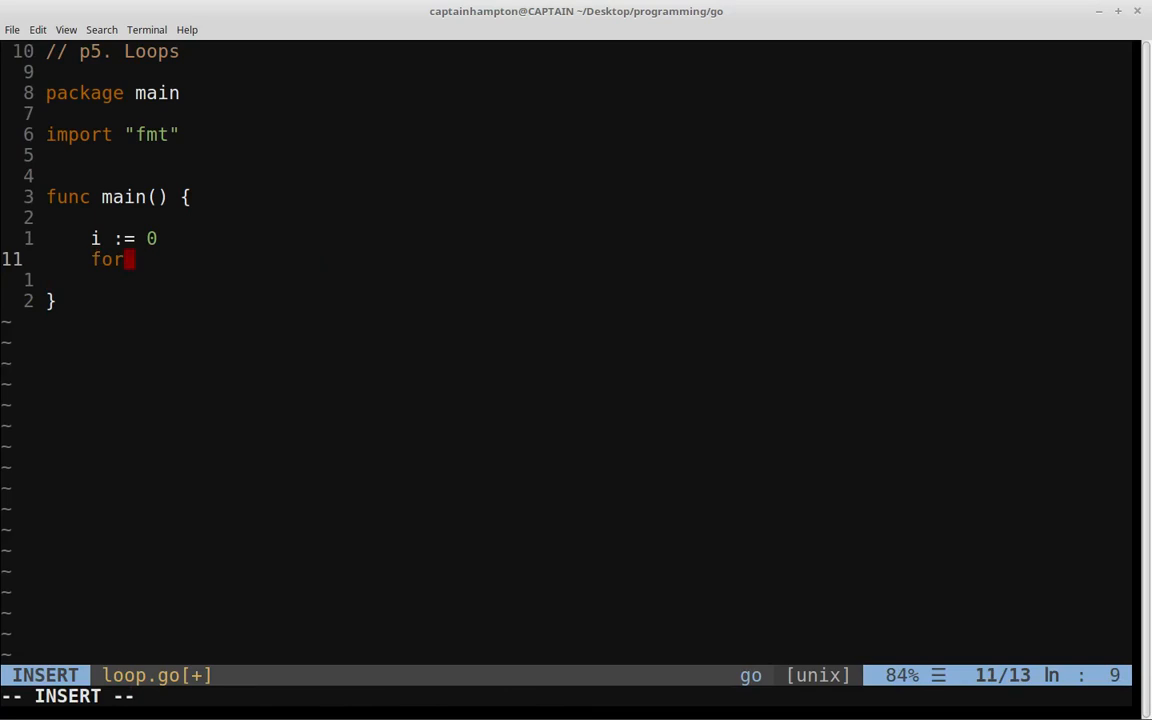
pyautogui.write('i <')
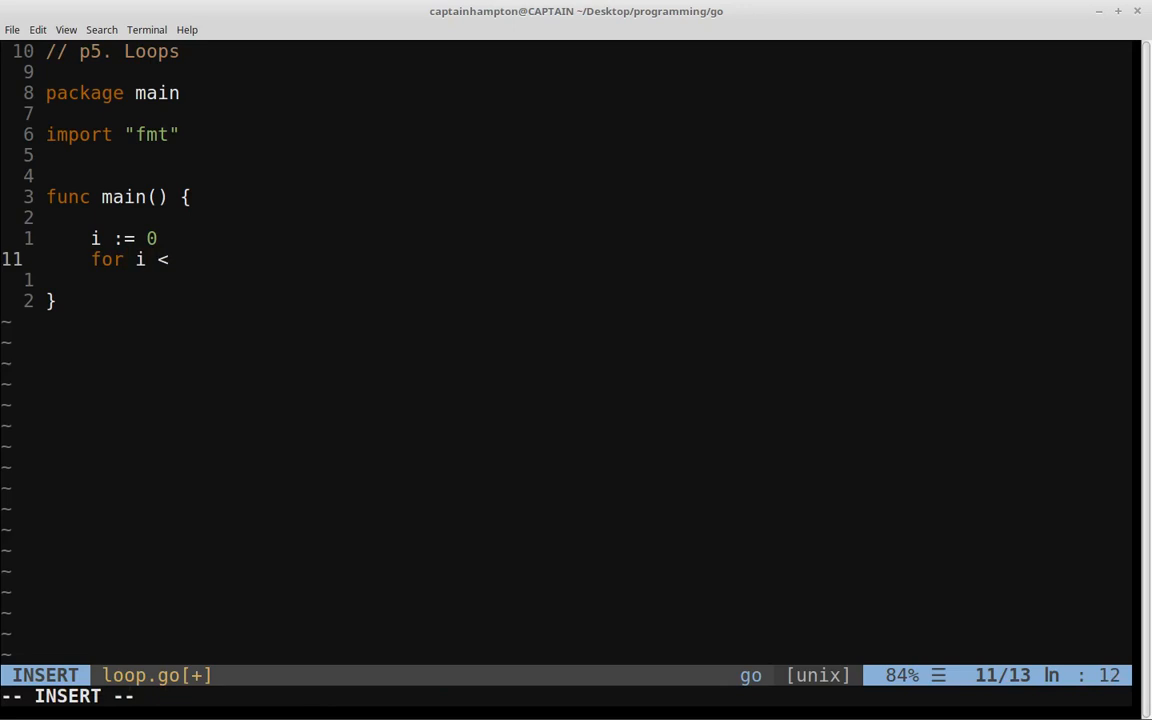
pyautogui.write('= 10 {')
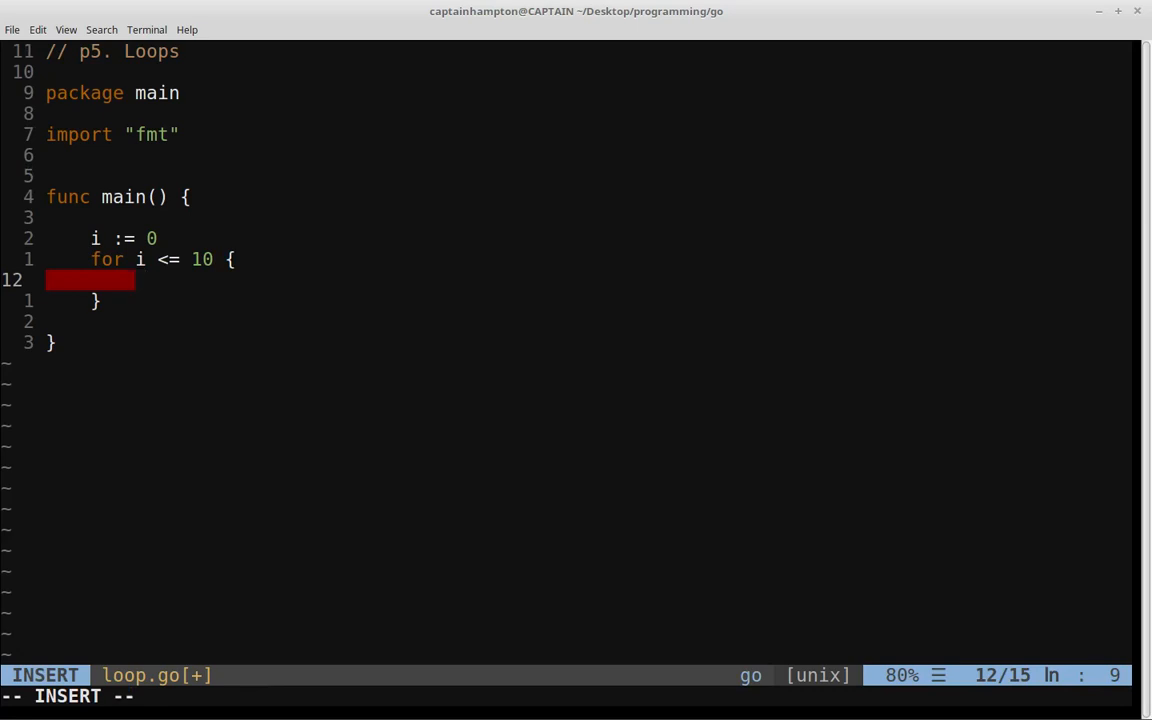
# Step: Inside the loop, print i with fmt.Println(i) and increment it with i = i + 1
pyautogui.write('f')
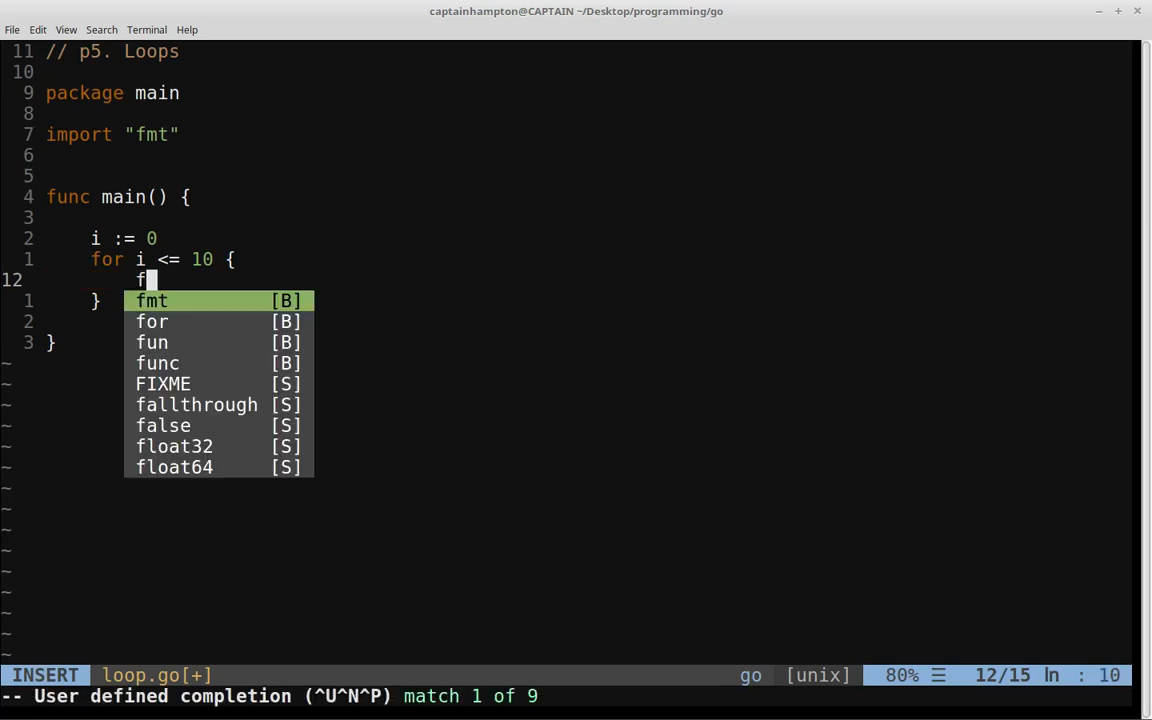
pyautogui.write('mt.Println(i')
pyautogui.write('i +=')
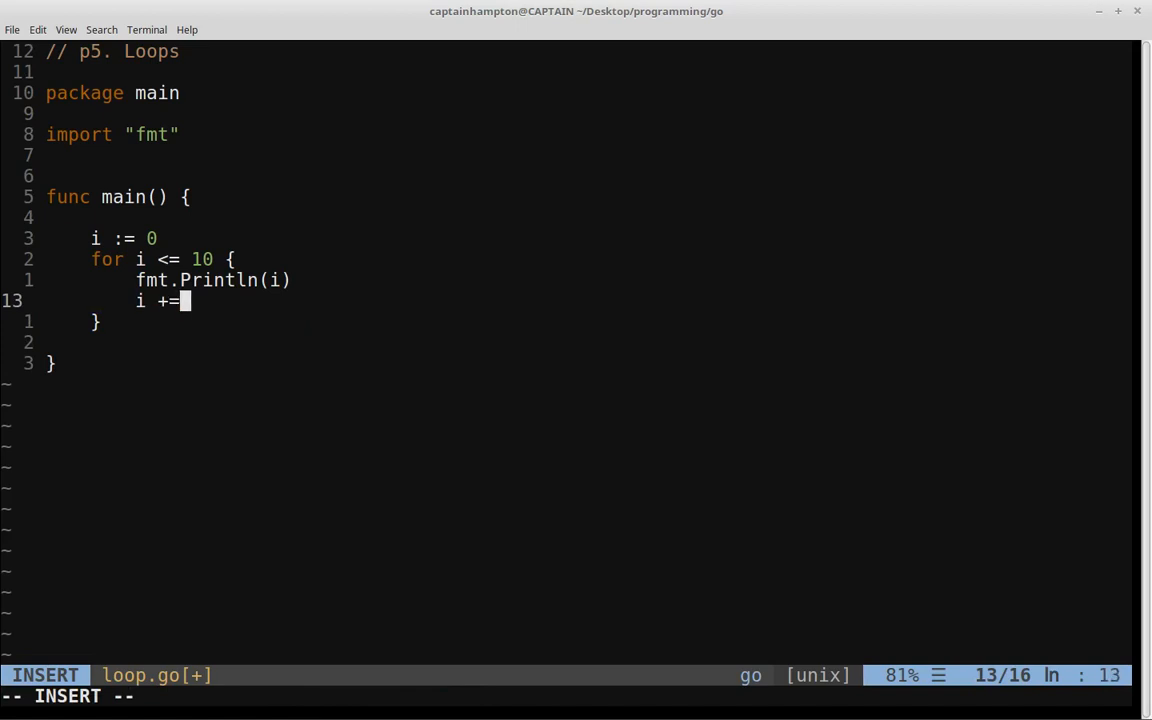
pyautogui.press('BackSpace')
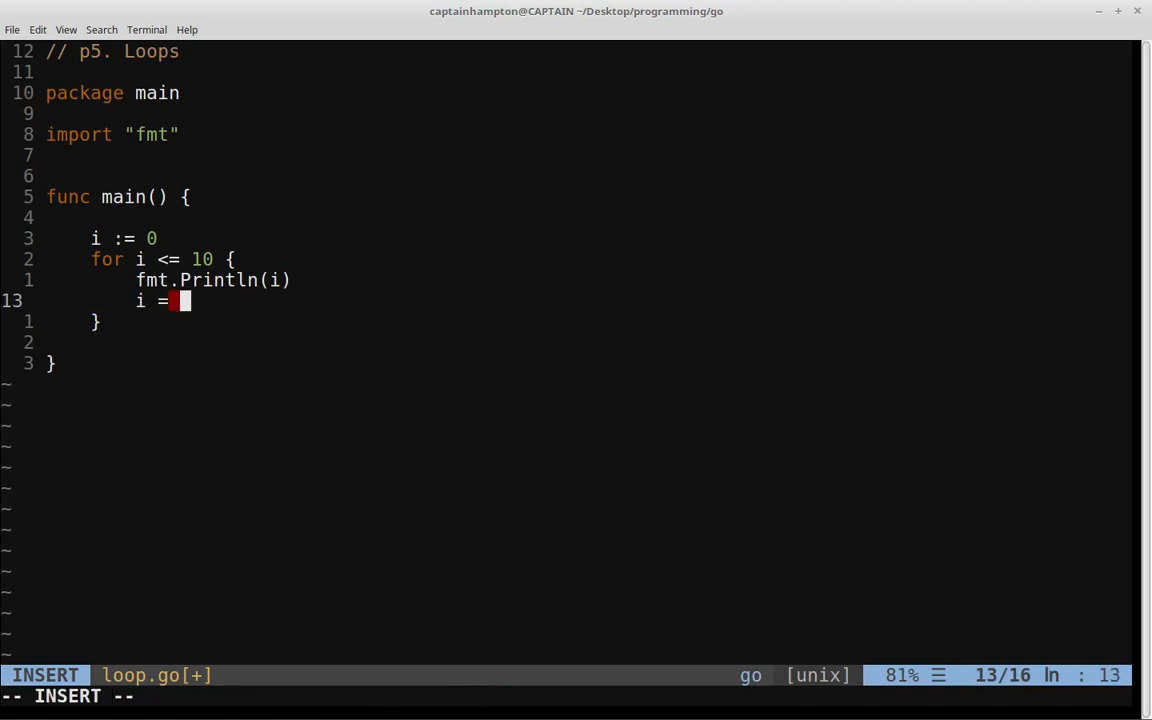
pyautogui.write('i + 1')
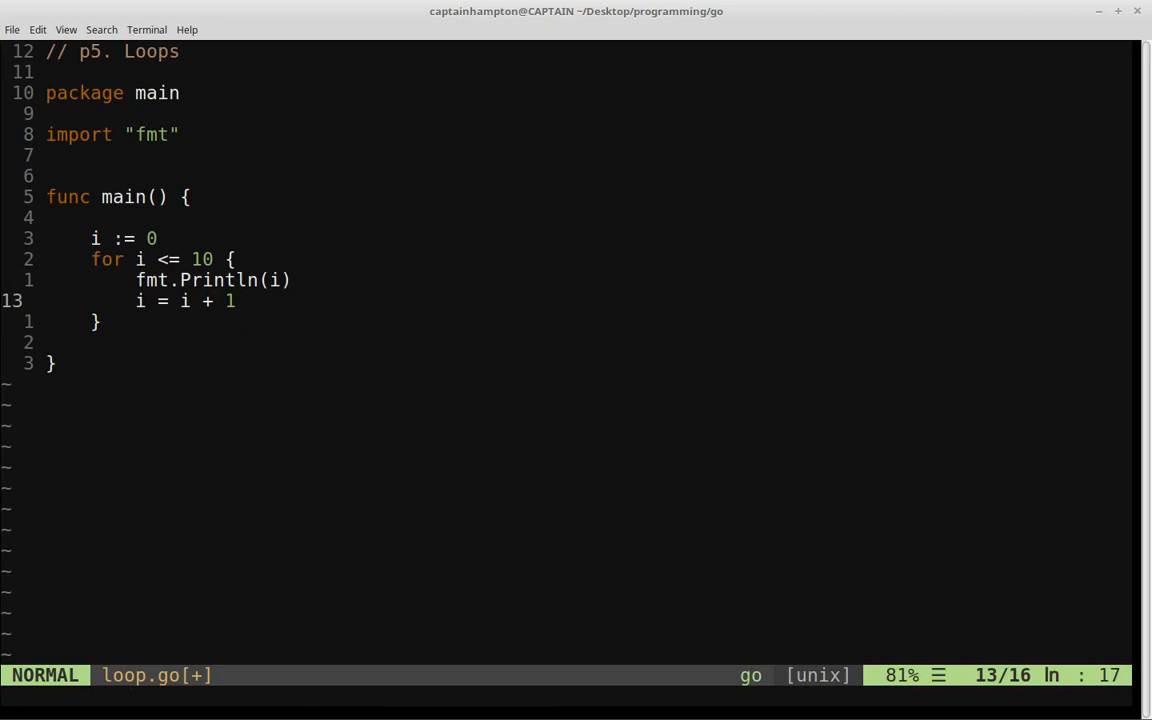
pyautogui.write(':!cle')
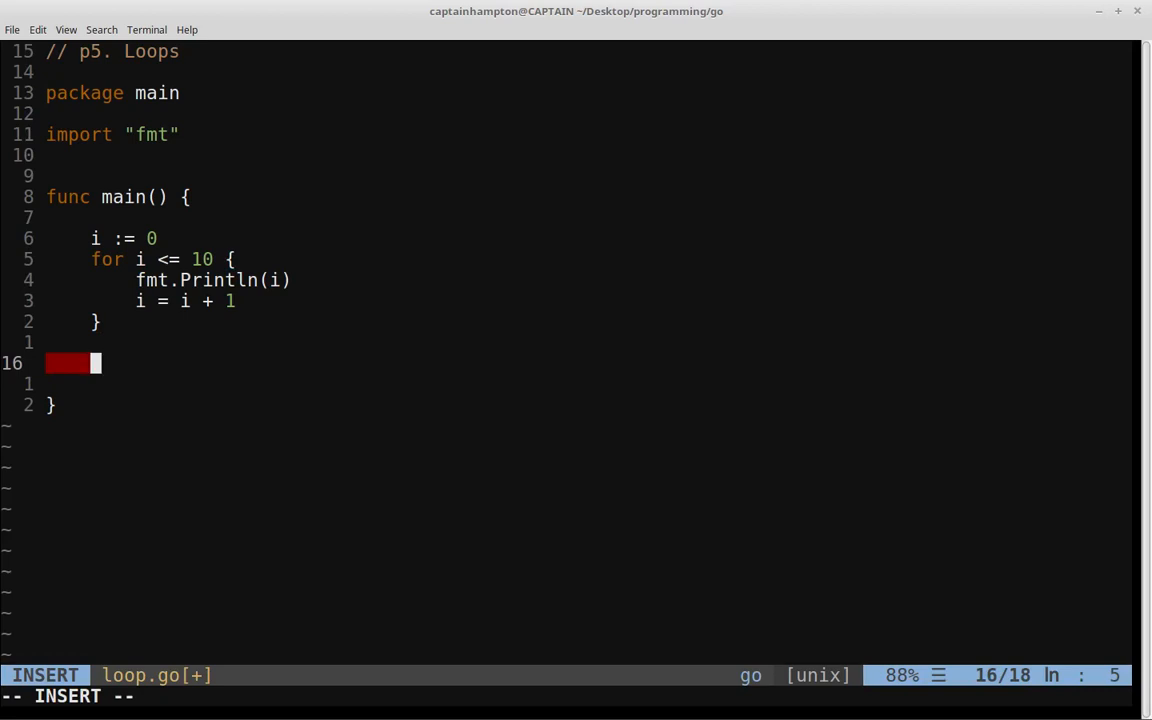
# Step: Write the three-part loop header for j:=0; j <= 5; j++
pyautogui.write('for')
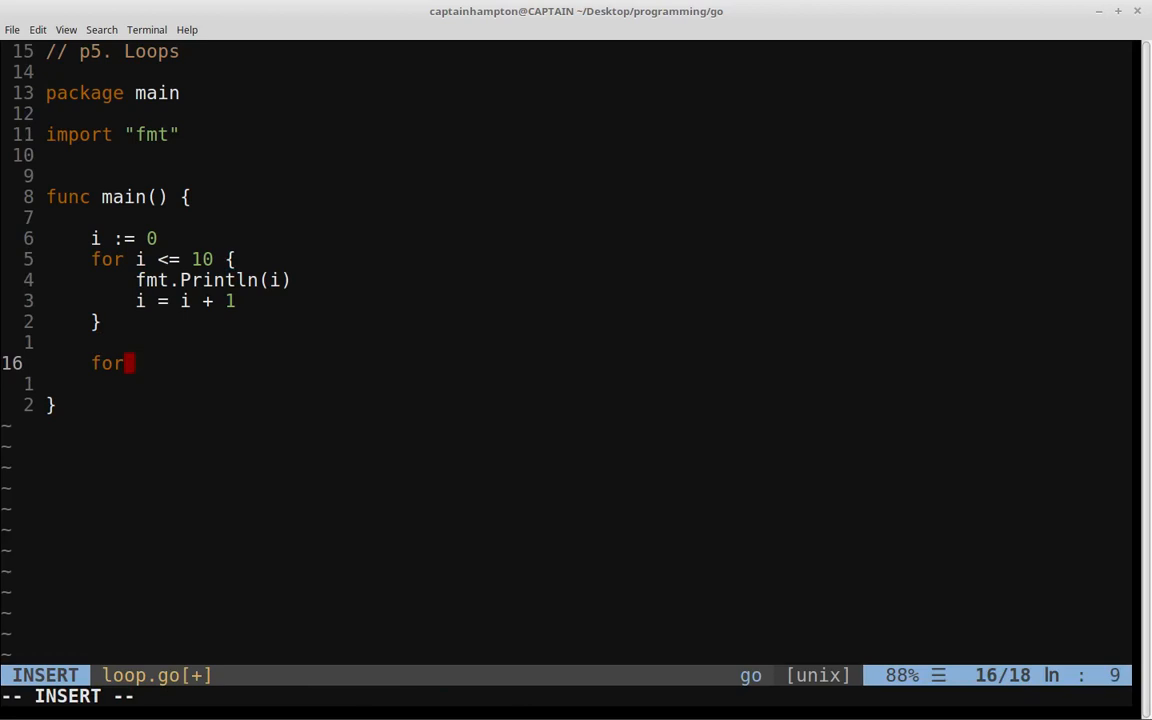
pyautogui.write('j')
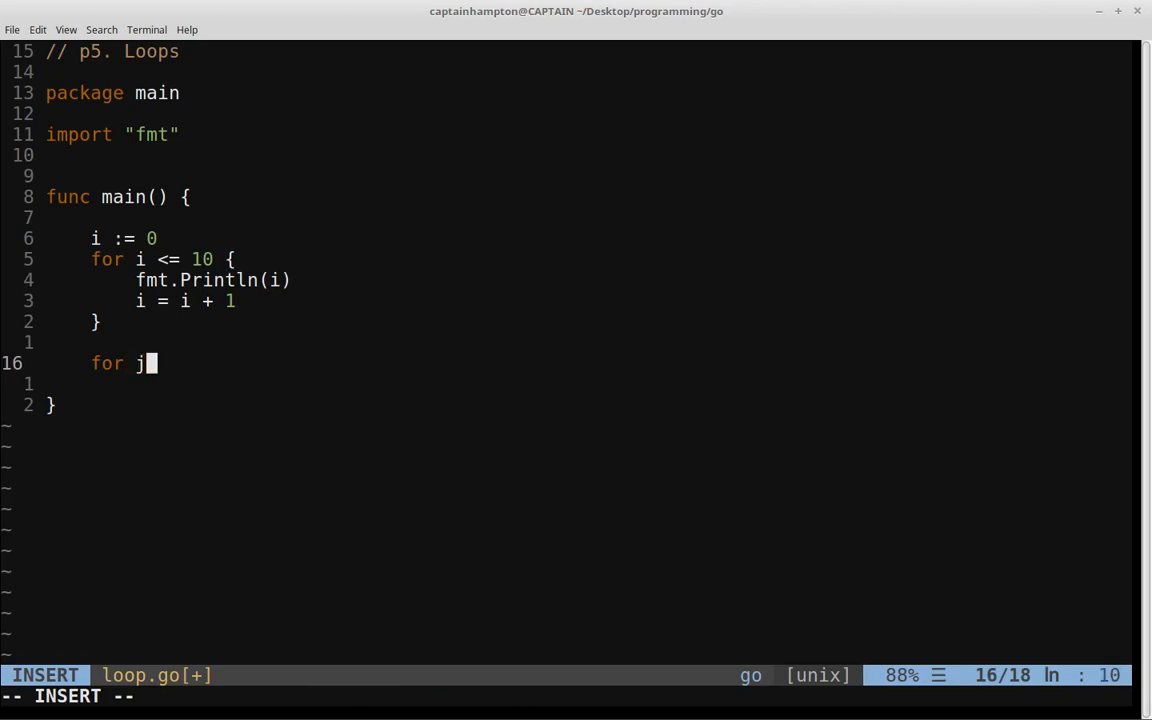
pyautogui.write(':=0')
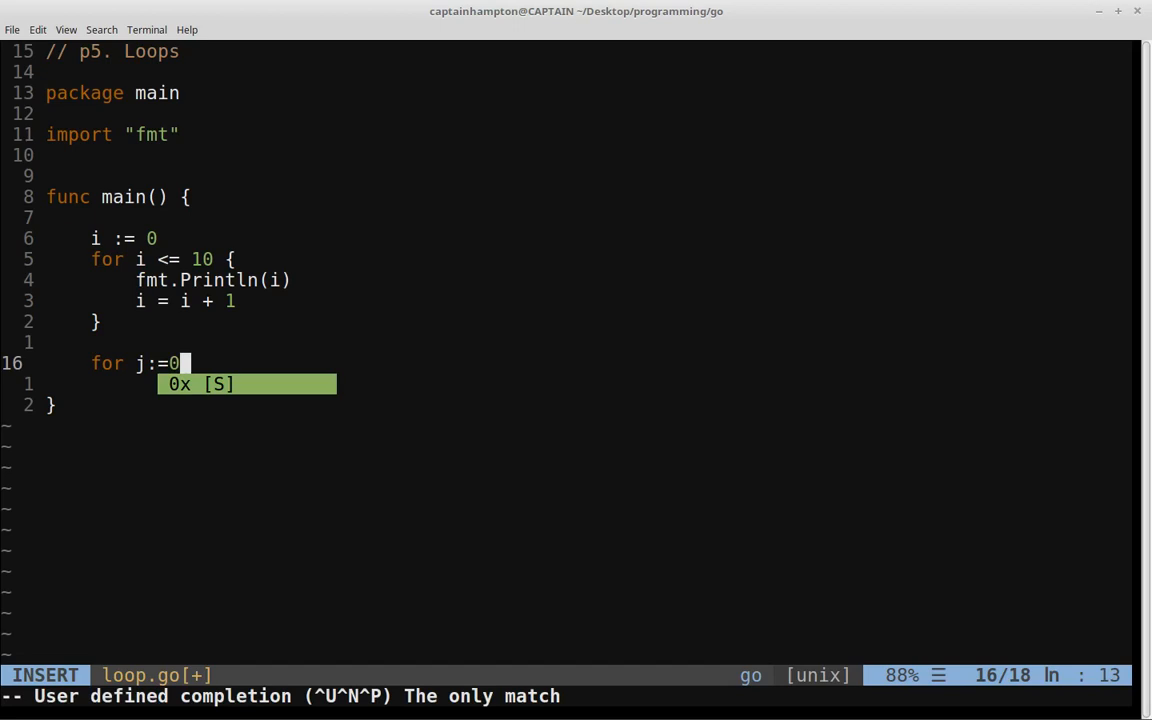
pyautogui.write('; j <=')
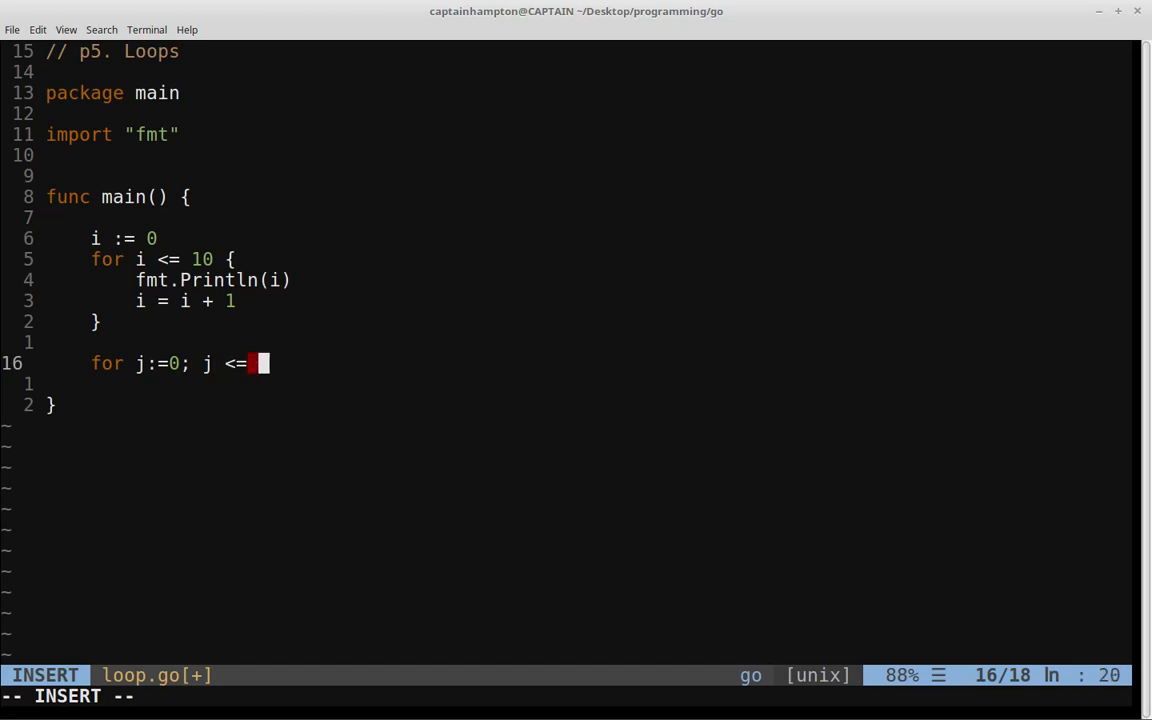
pyautogui.write('5; j')
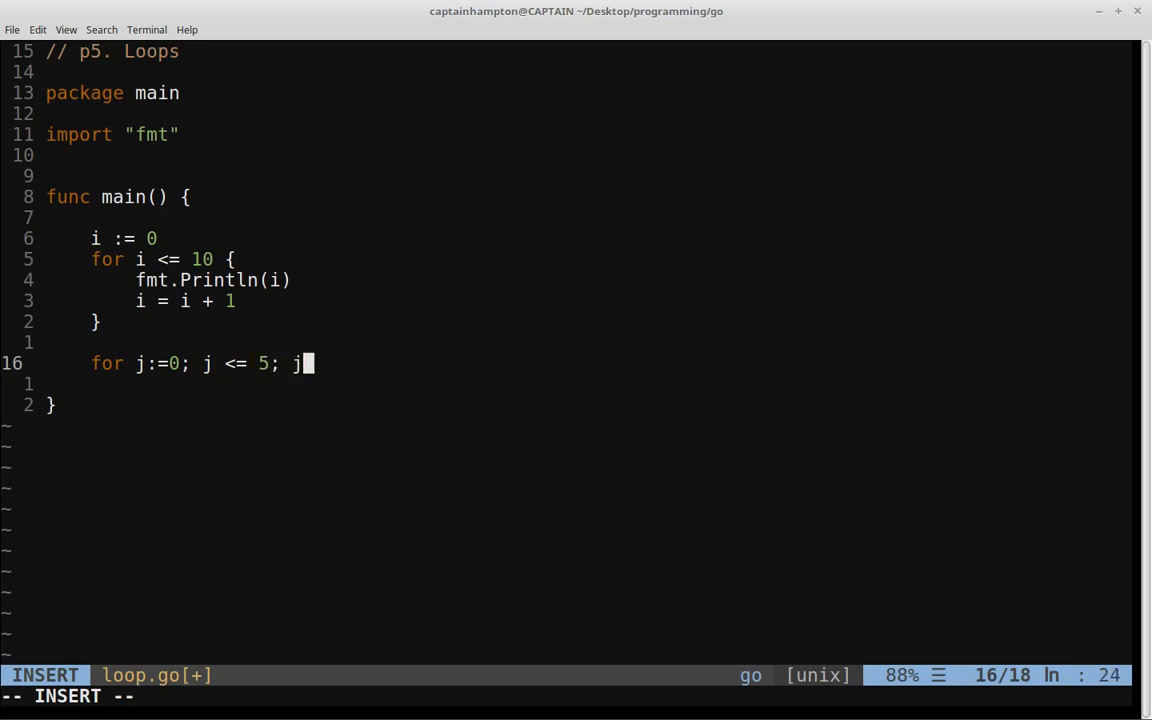
pyautogui.write('++')
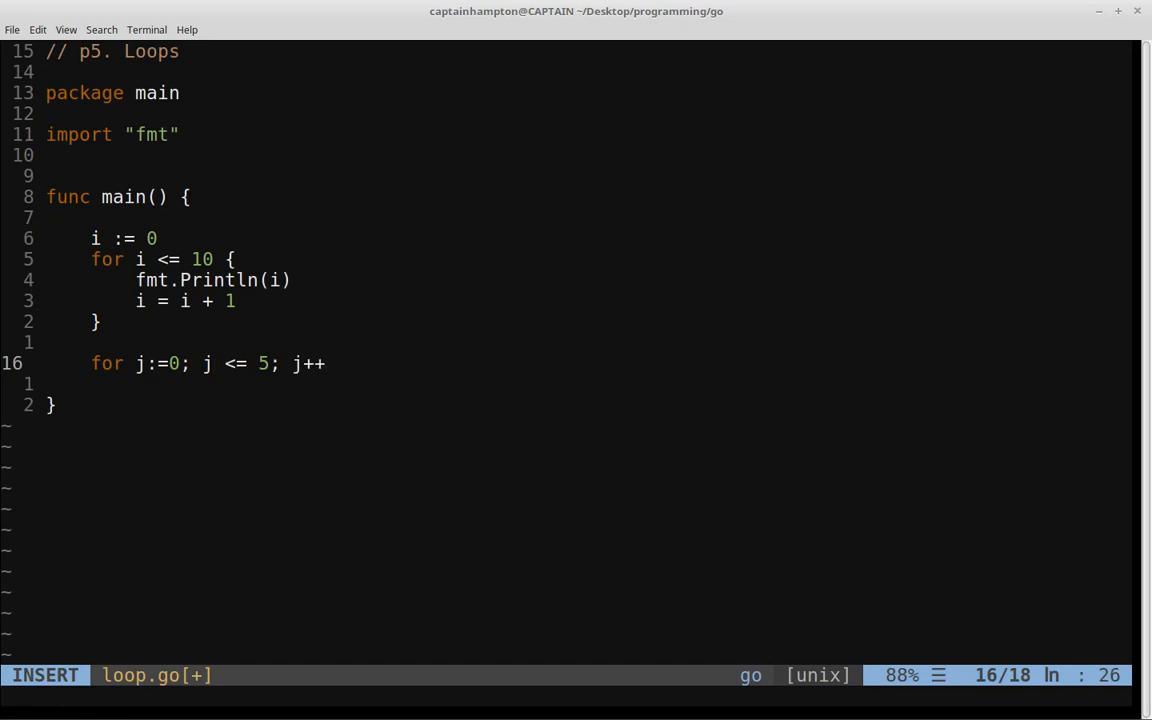
pyautogui.press('Escape')
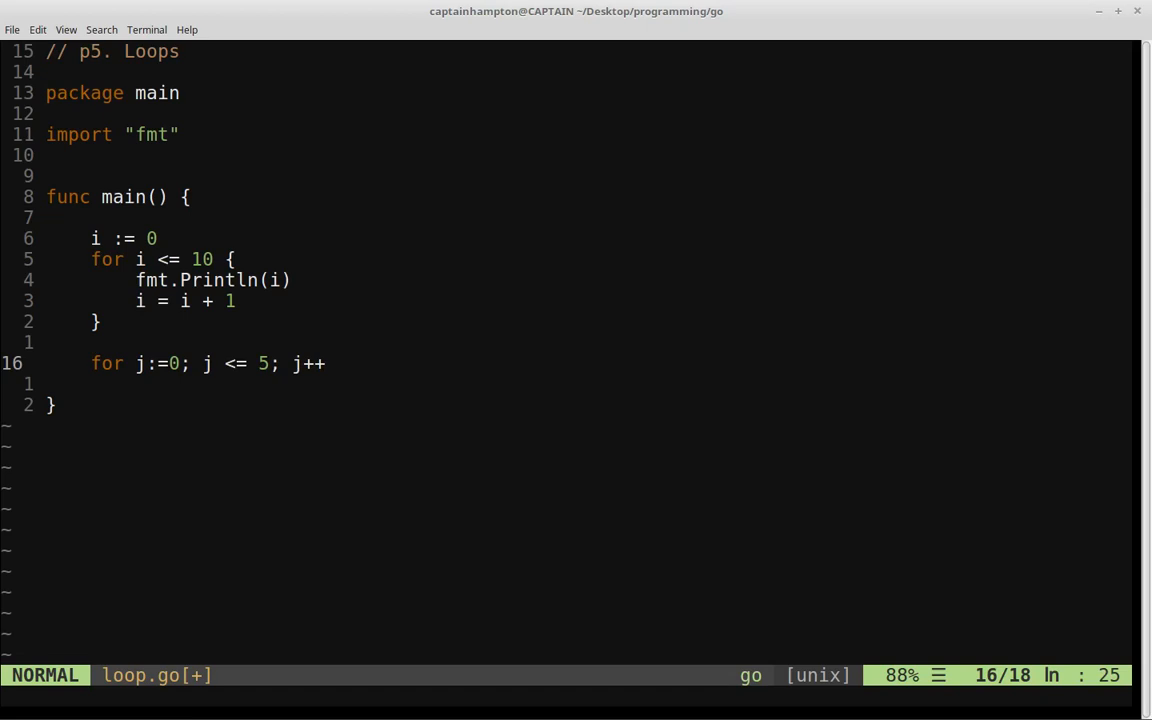
# Step: Put fmt.Println(j) in the j loop body
pyautogui.press('a')
pyautogui.write('{')
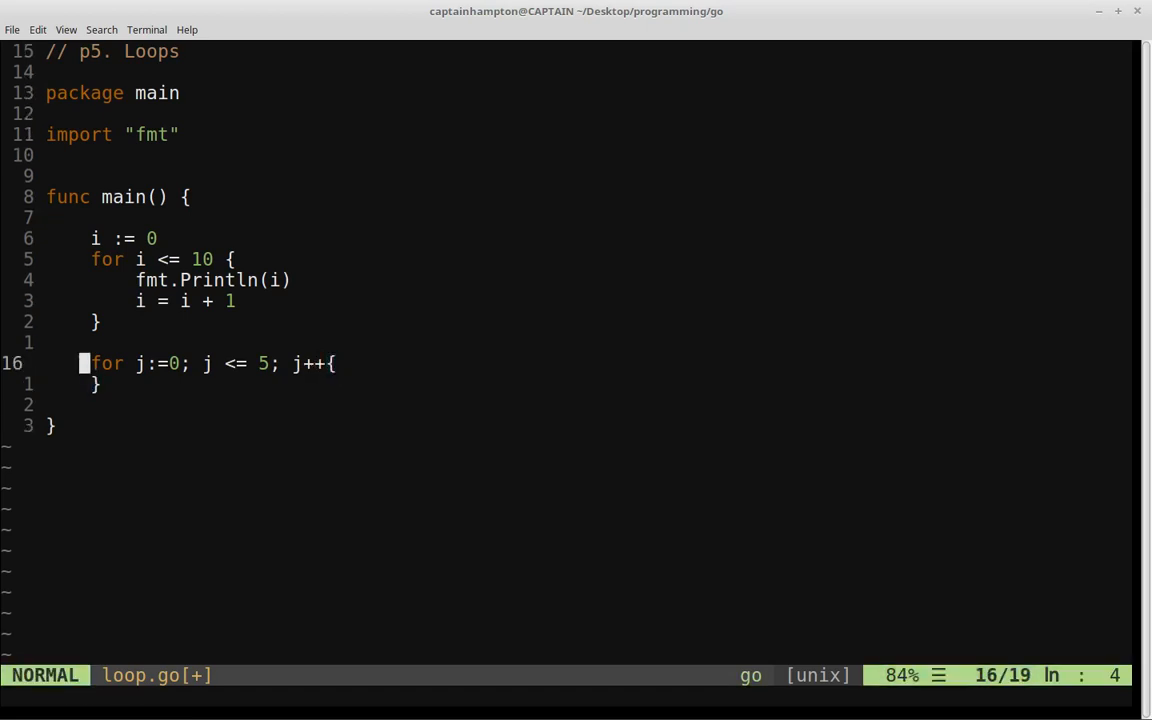
pyautogui.write('fmt.')
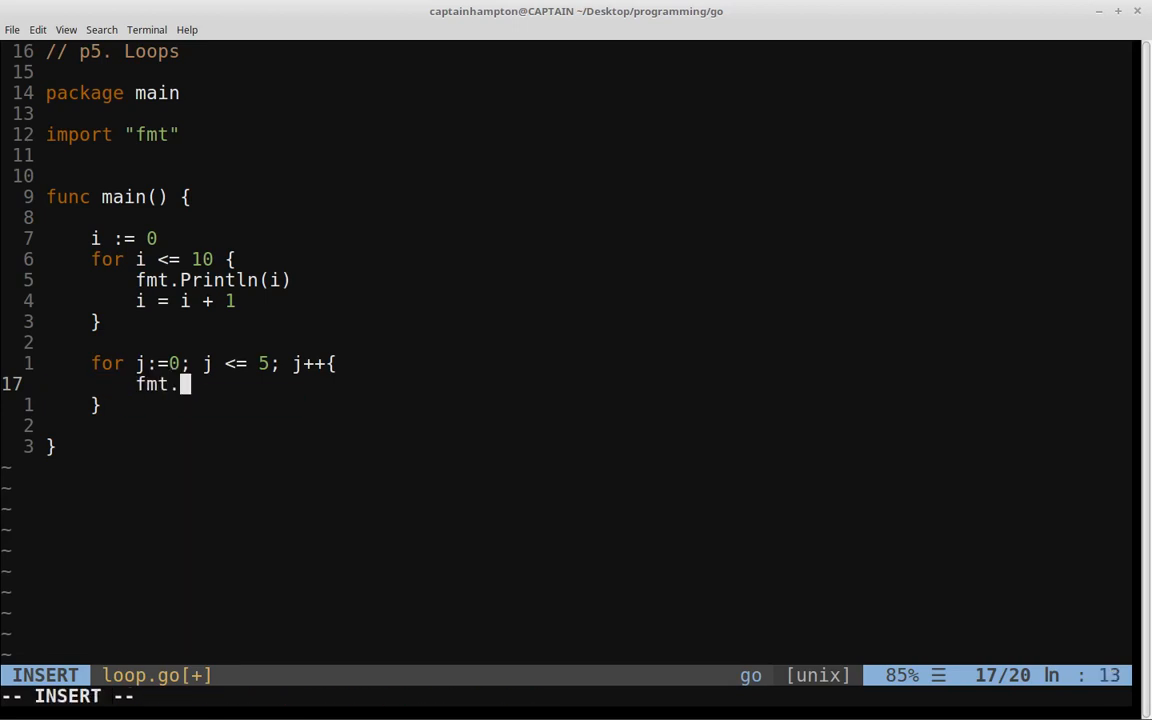
pyautogui.write('Println()')
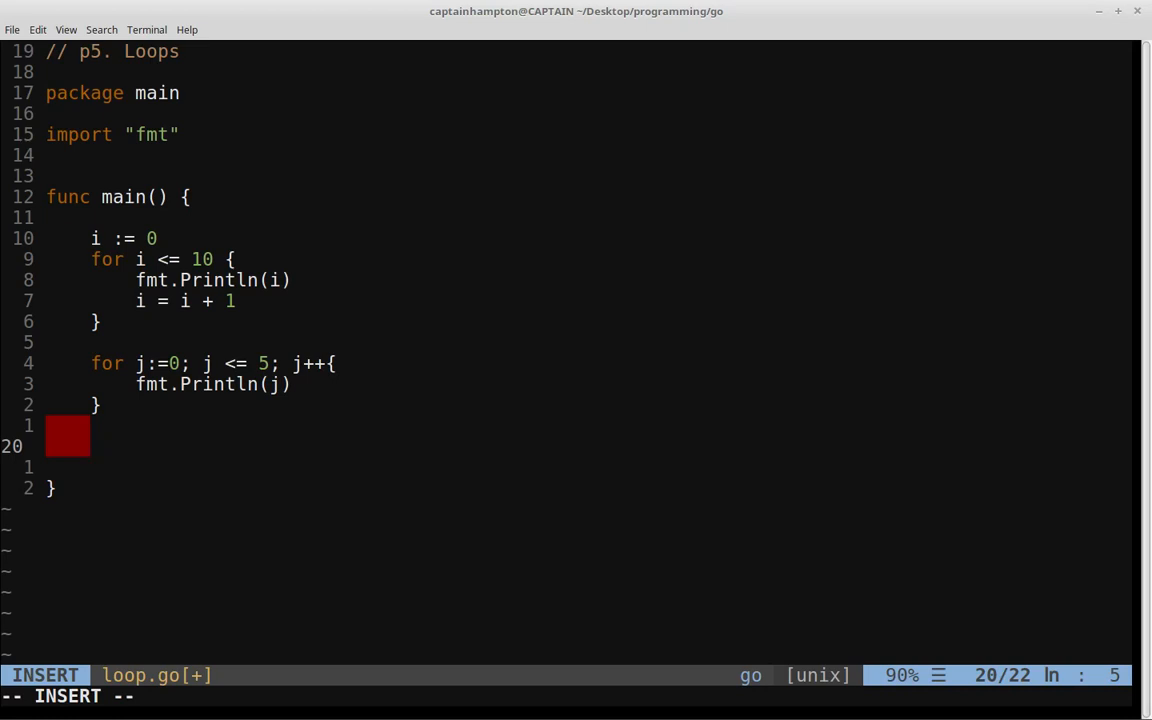
# Step: Write the header for k:=0; k <= 10; k++ and begin an if inside it
pyautogui.write('for')
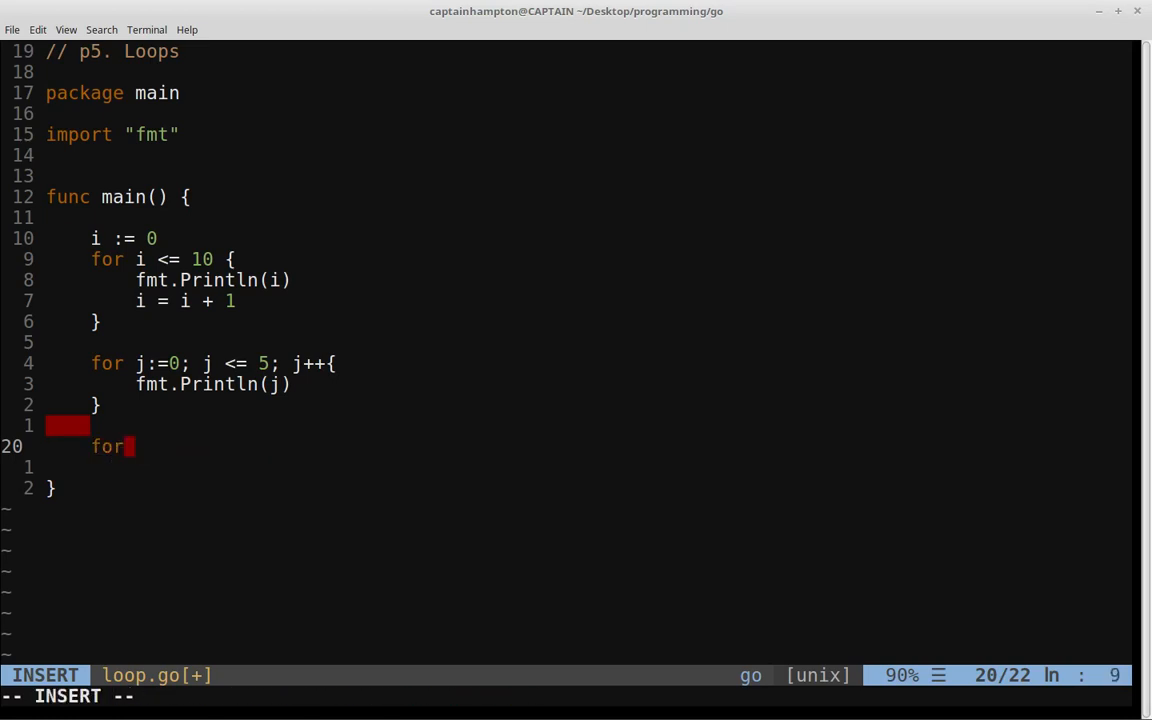
pyautogui.write('k')
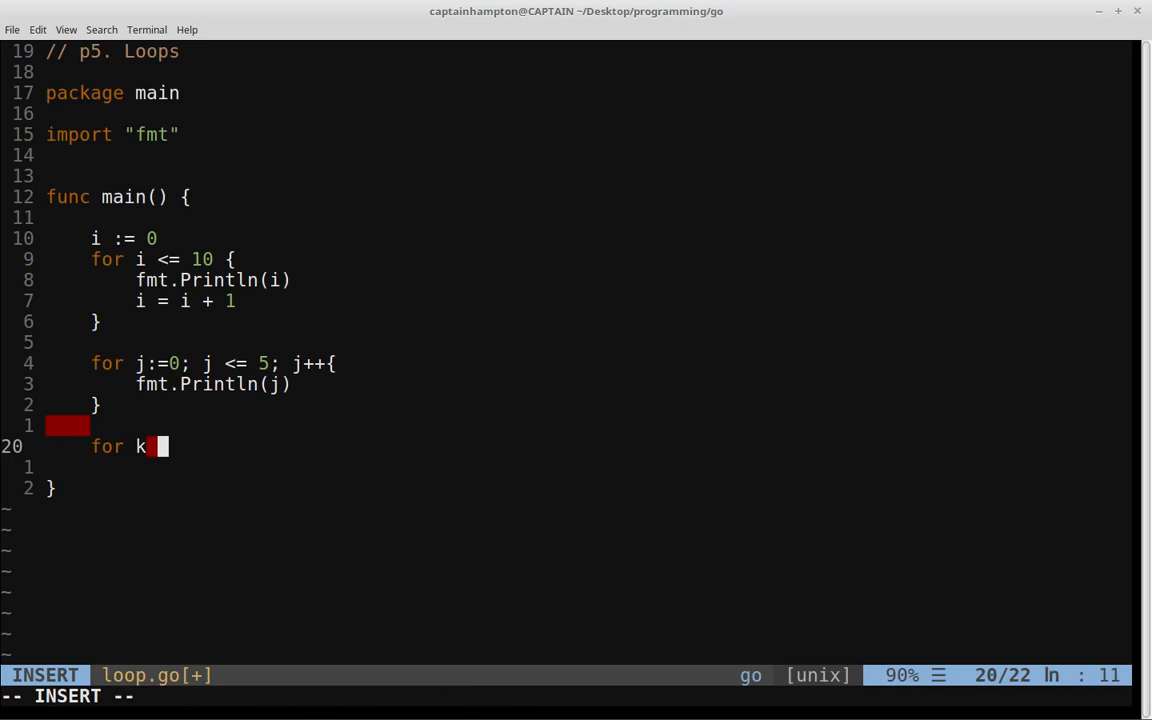
pyautogui.write(':=0l;')
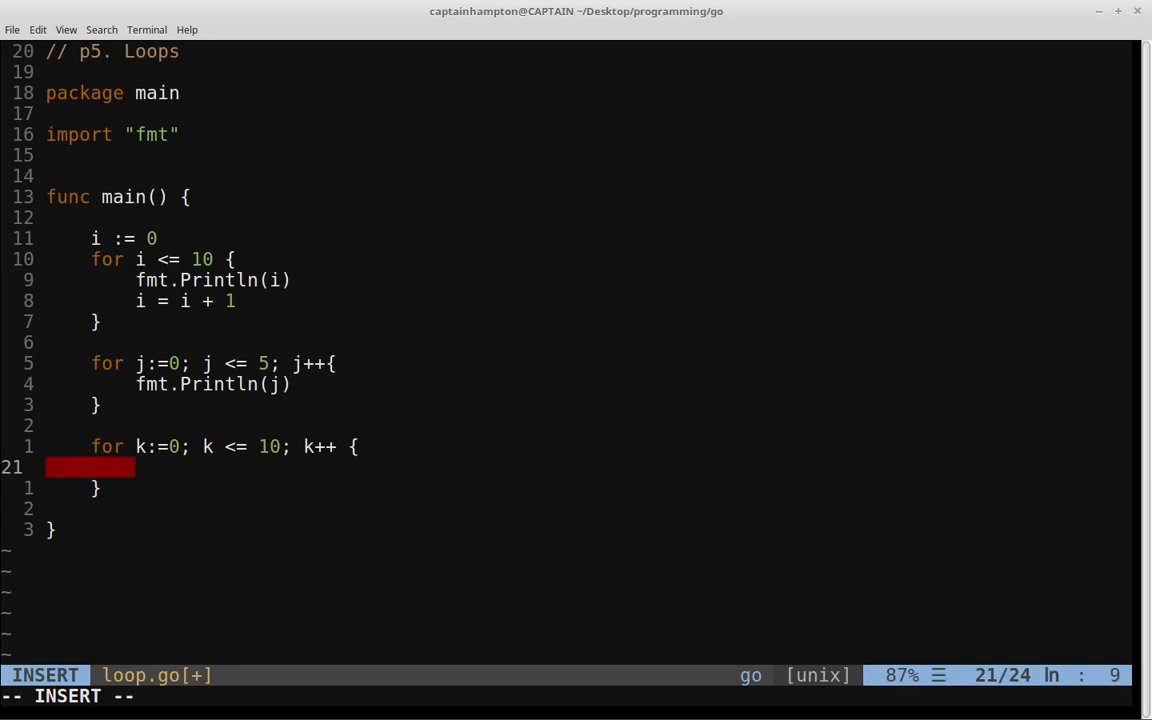
pyautogui.write('if')
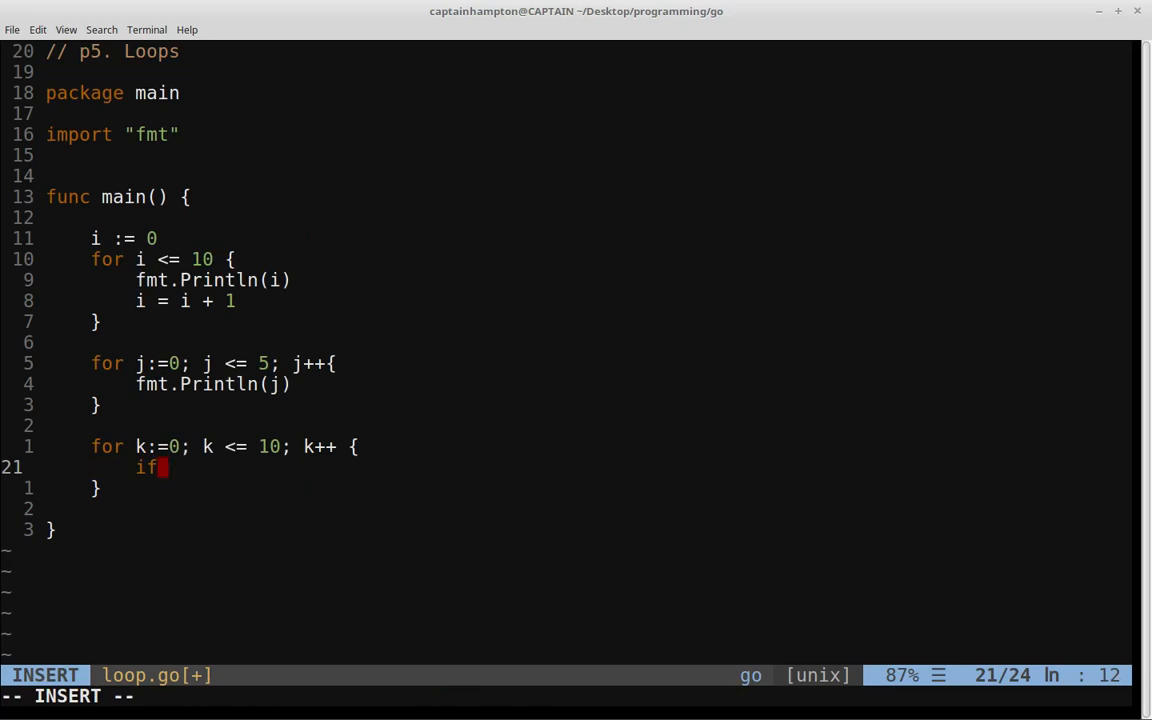
# Step: Complete if k % 2 == 0 { continue } and print k with fmt.Println(k)
pyautogui.write('k % 2')
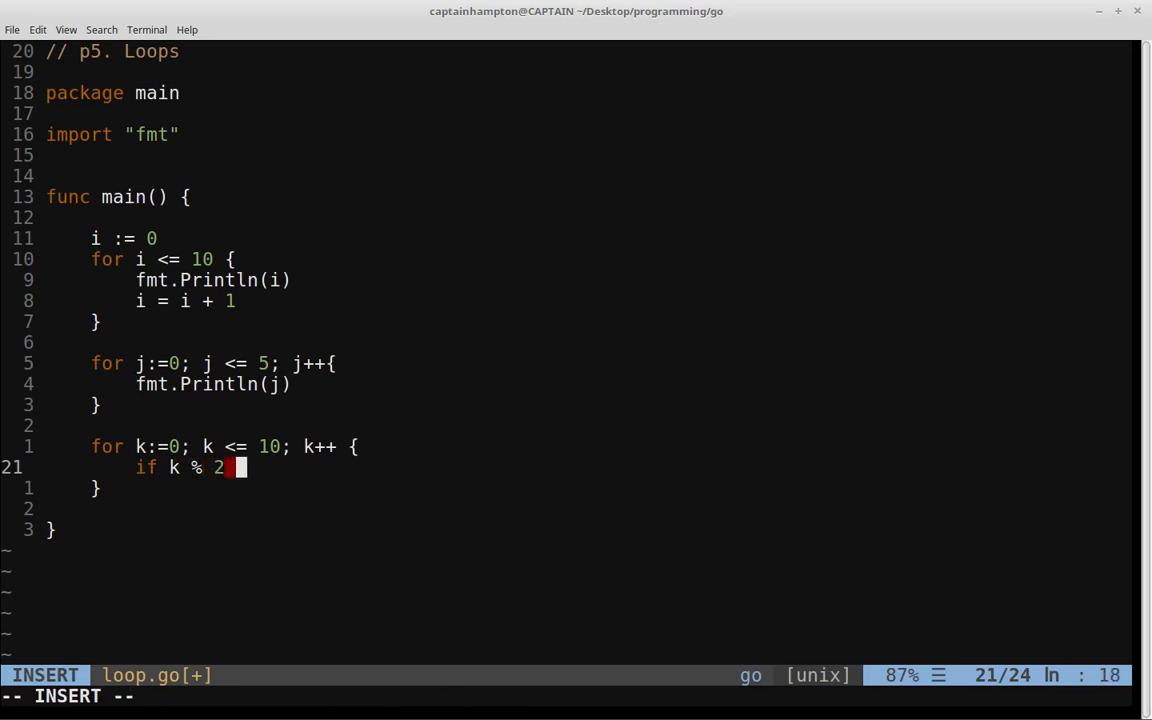
pyautogui.write('== 0{')
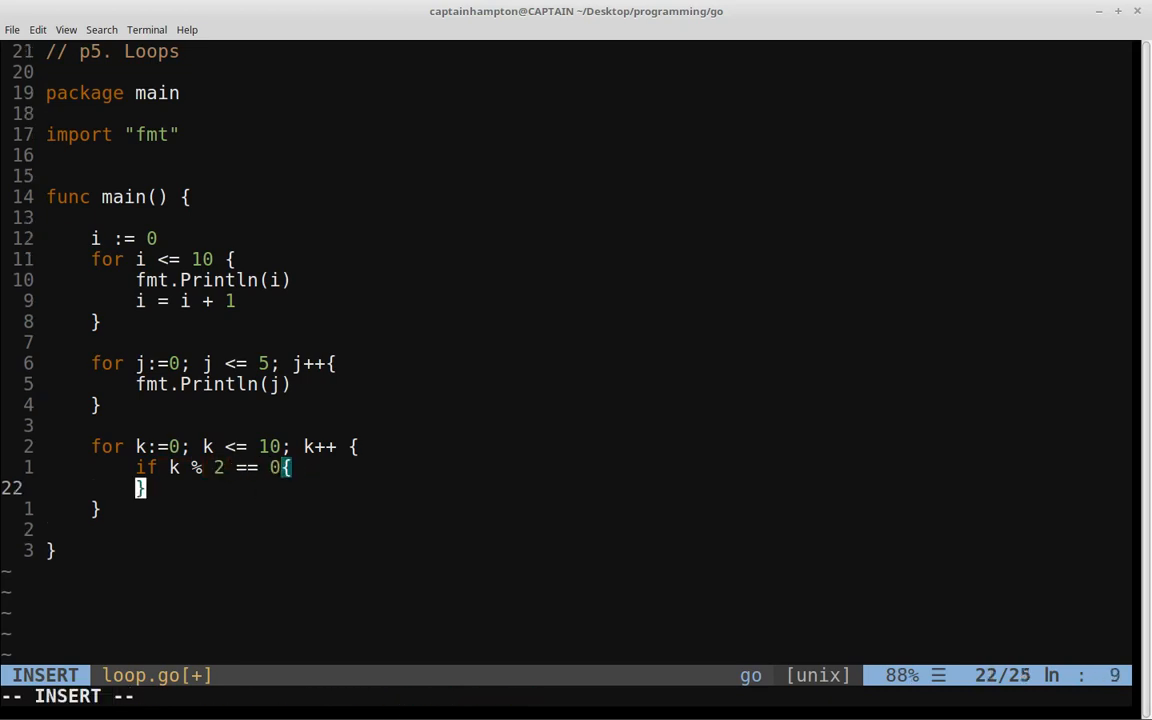
pyautogui.write('continue')
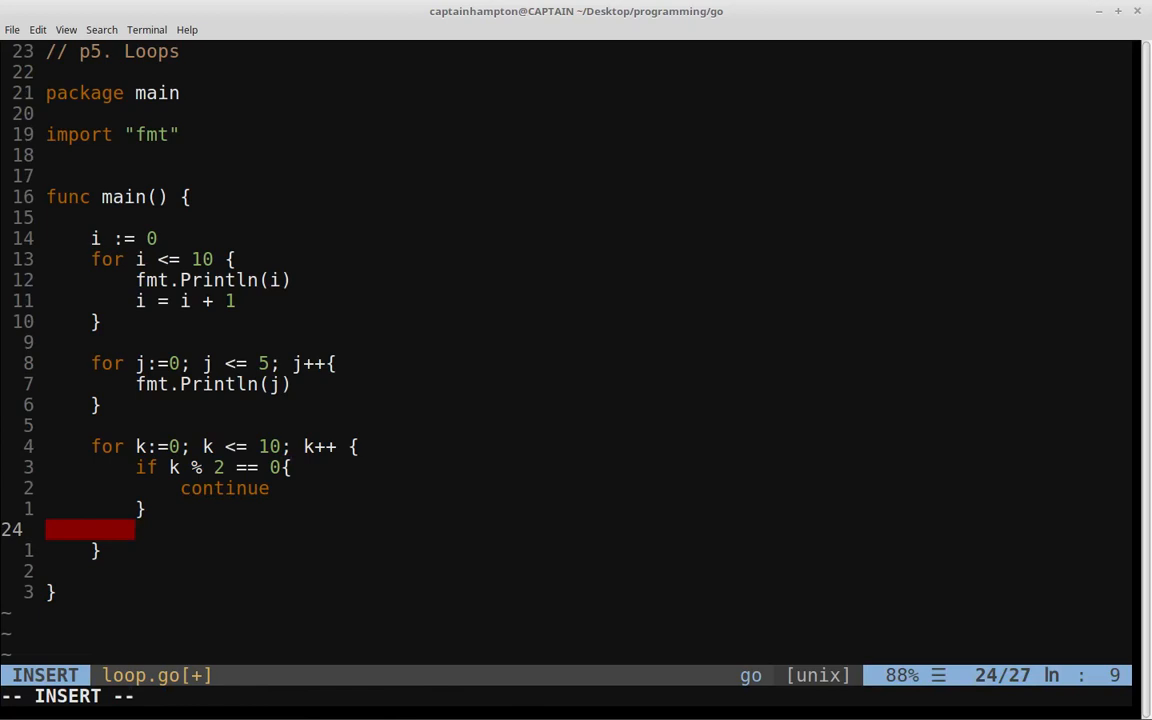
pyautogui.write('fmt.Println(k')
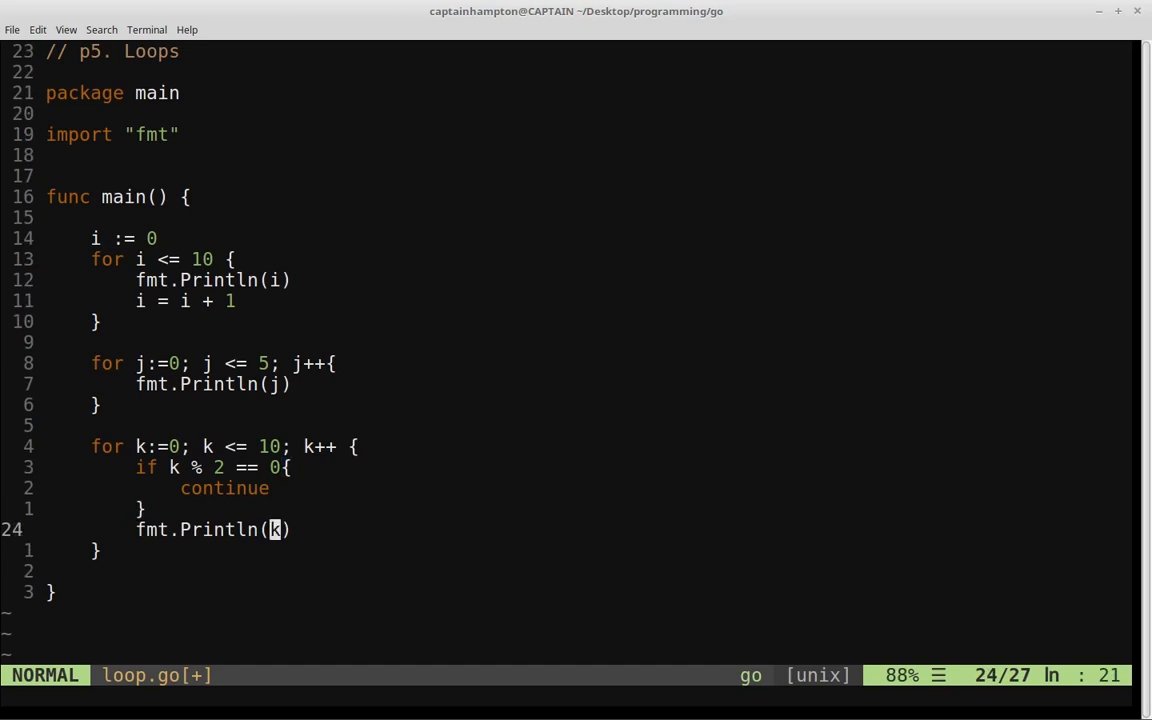
# Step: Run the program with :!go run loop.go to check the loop output
pyautogui.write(':!go run loop.go')
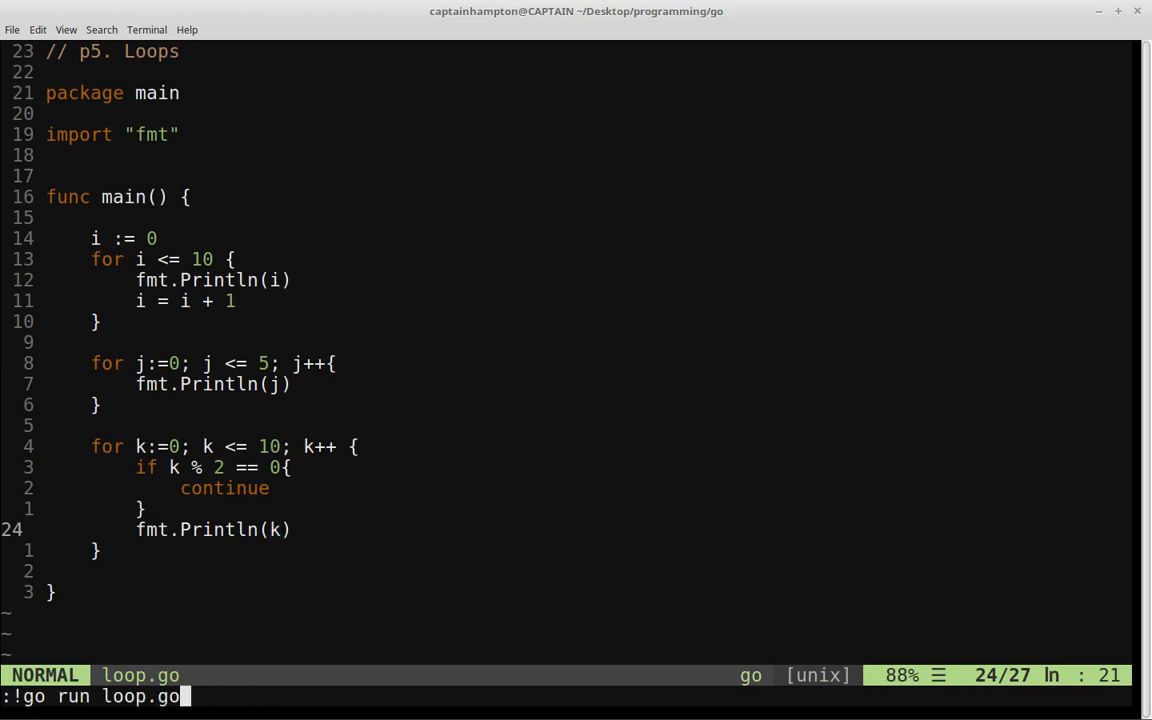
pyautogui.press('Return')
pyautogui.write('for {')
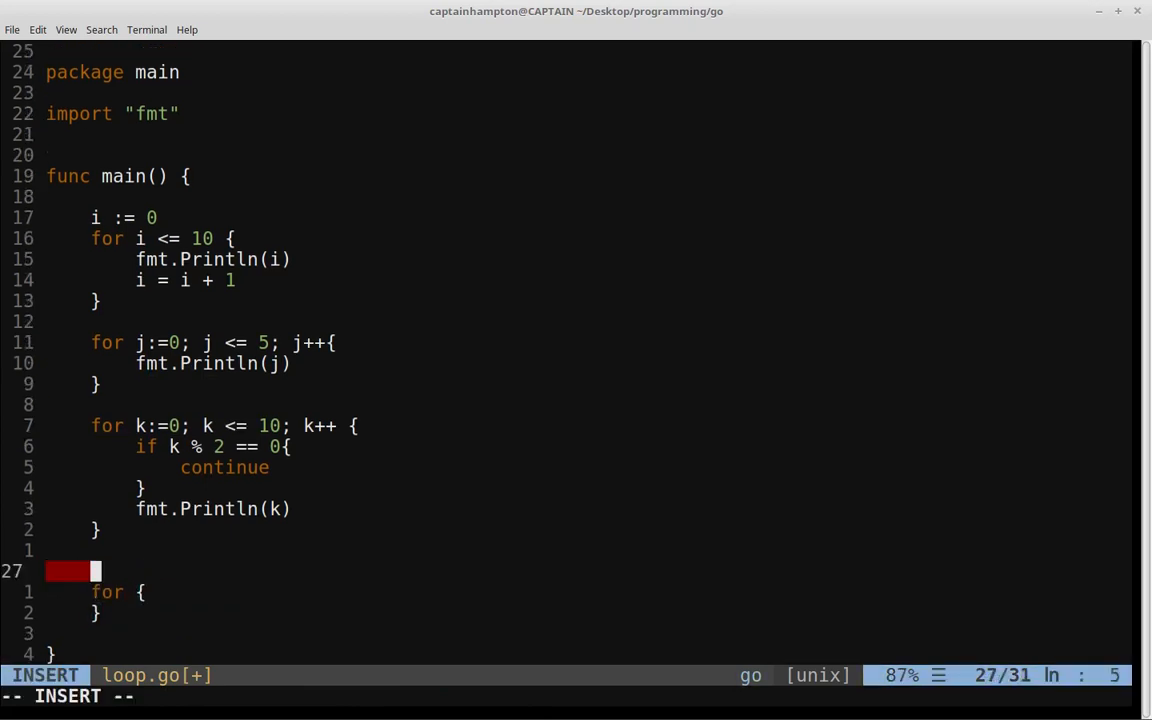
# Step: Add a bare for { } block containing fmt.Println("Keep Printing")
pyautogui.write('while')
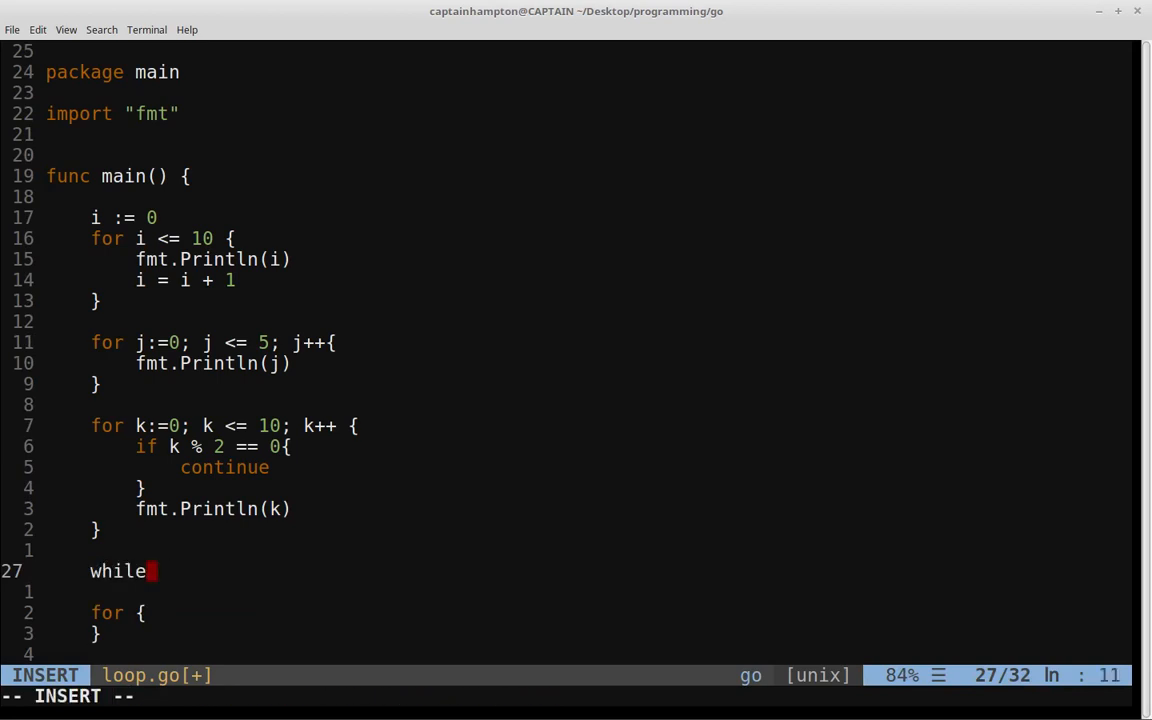
pyautogui.write('1:')
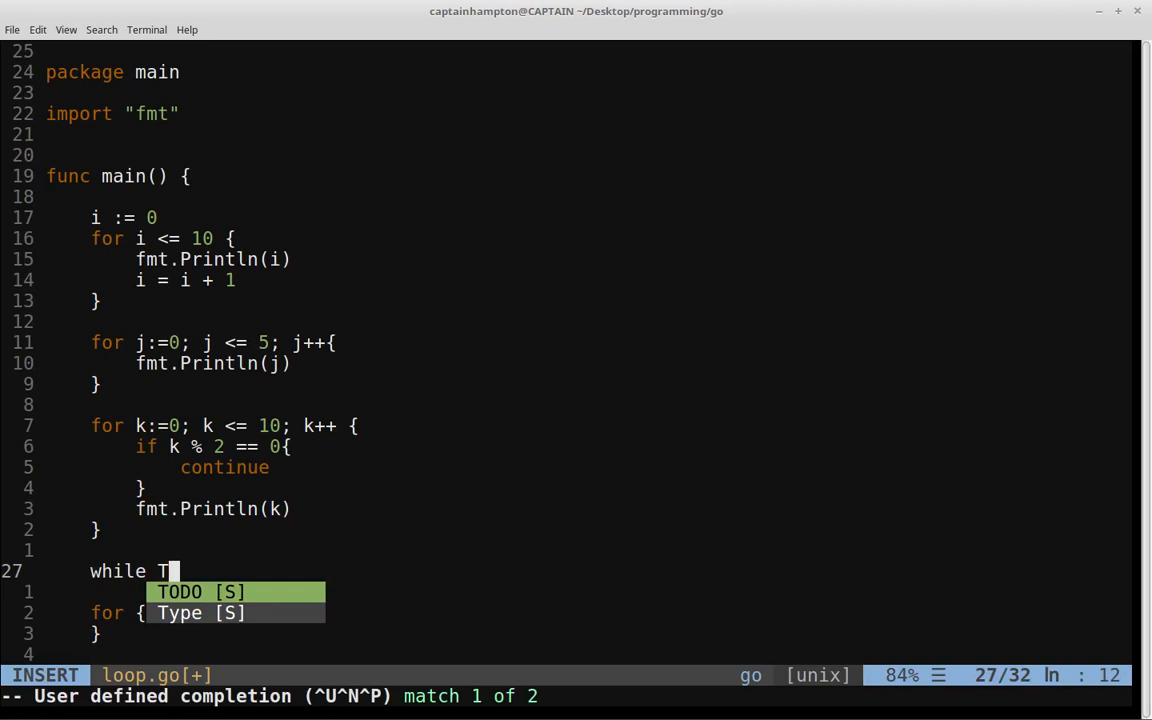
pyautogui.write('rue')
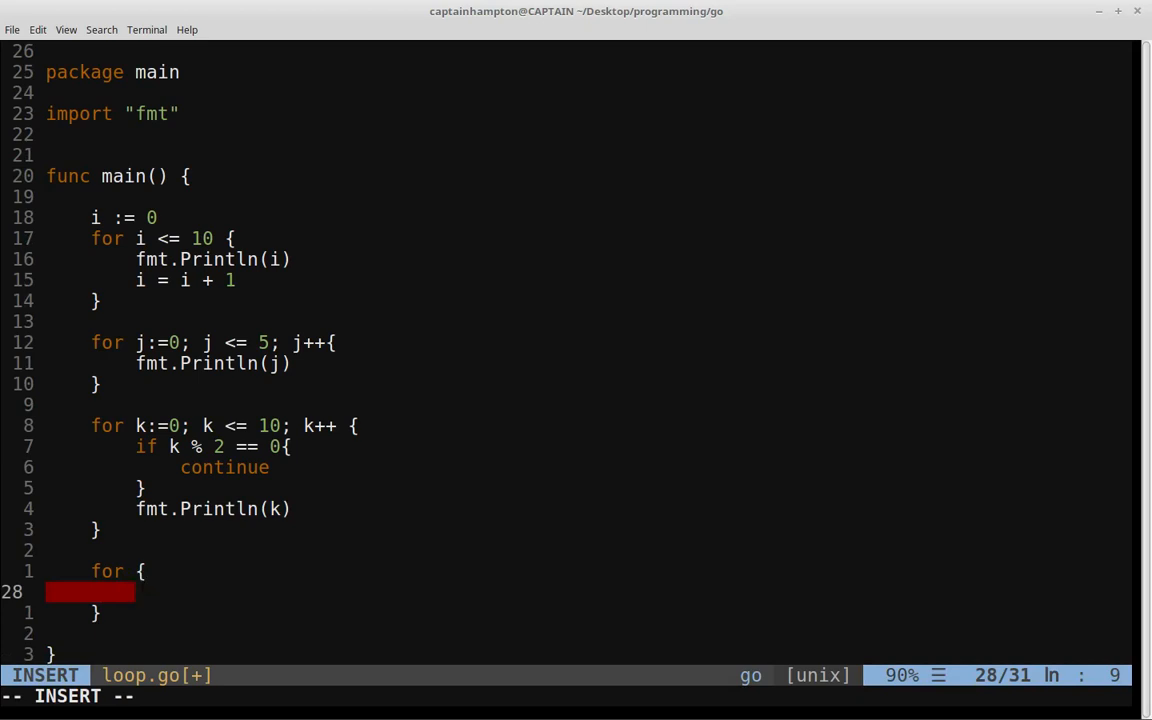
pyautogui.write('fmt.Println("')
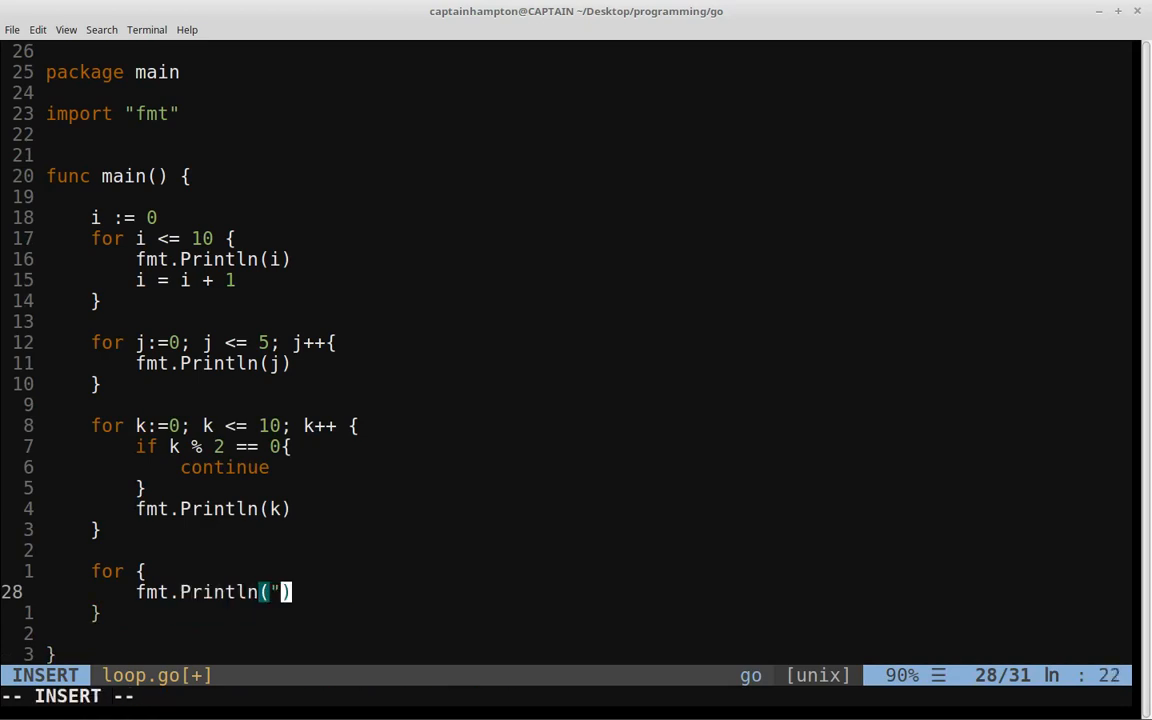
pyautogui.write('K')
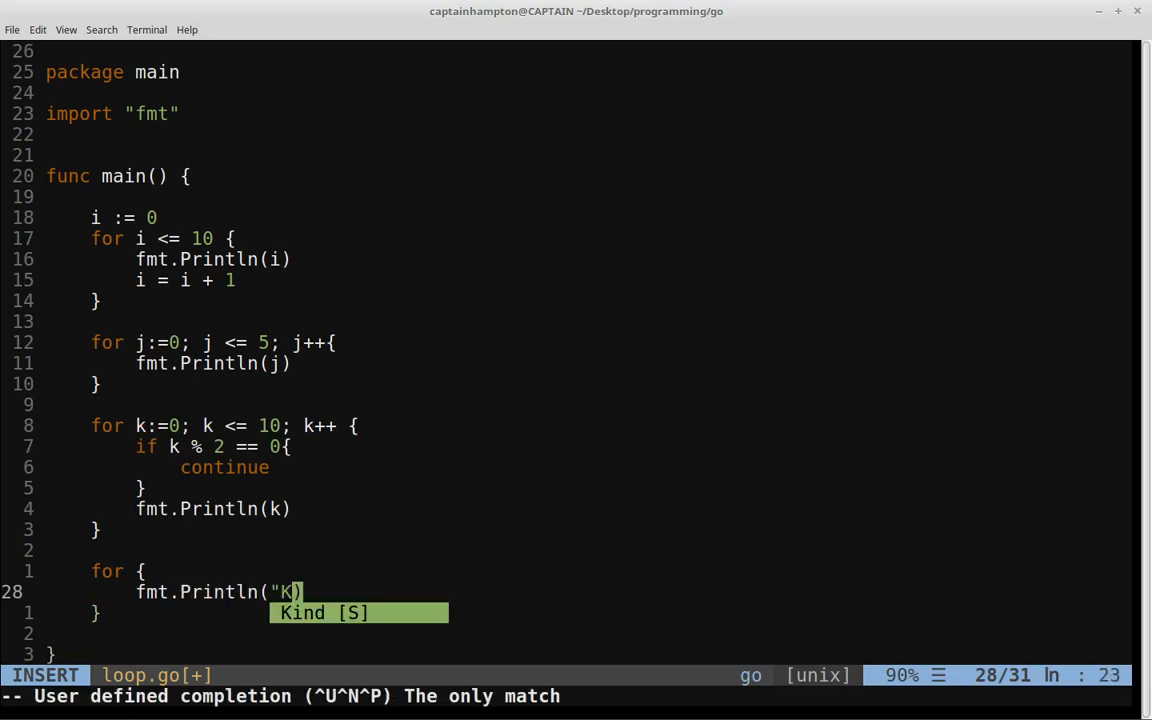
pyautogui.write('eep Printing"')
pyautogui.click(576, 696)
pyautogui.write(':!')
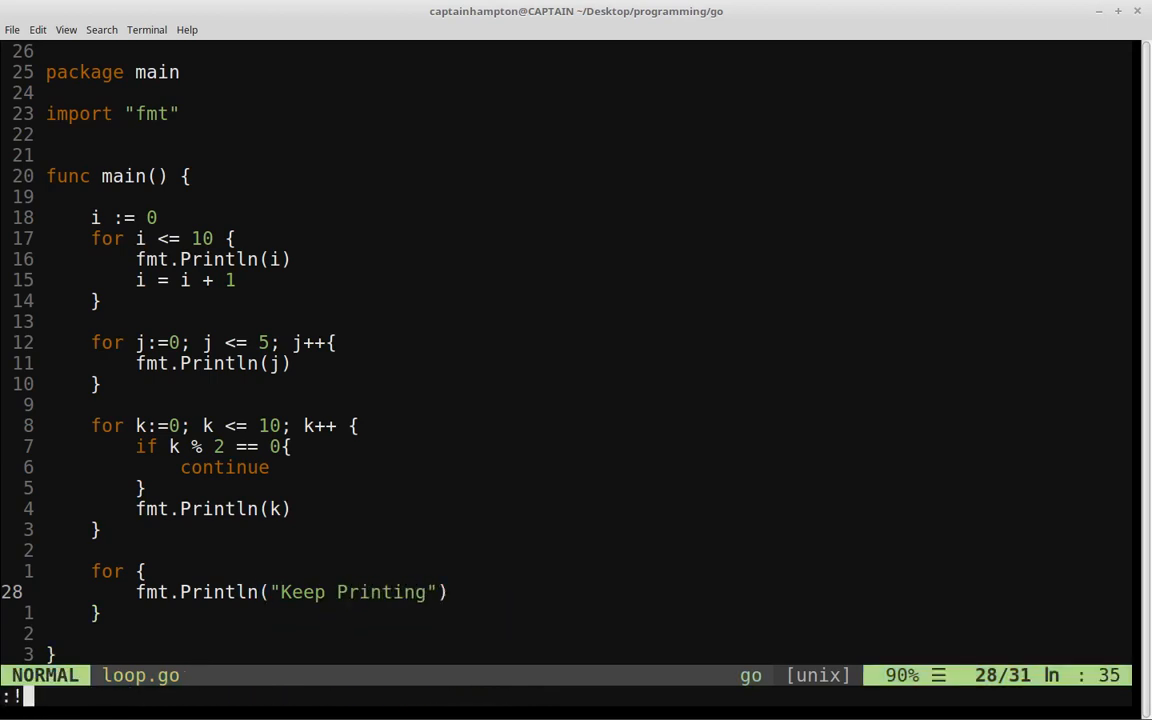
# Step: Rerun go run loop.go, then add break after the "Keep Printing" line
pyautogui.write('go run loop.go')
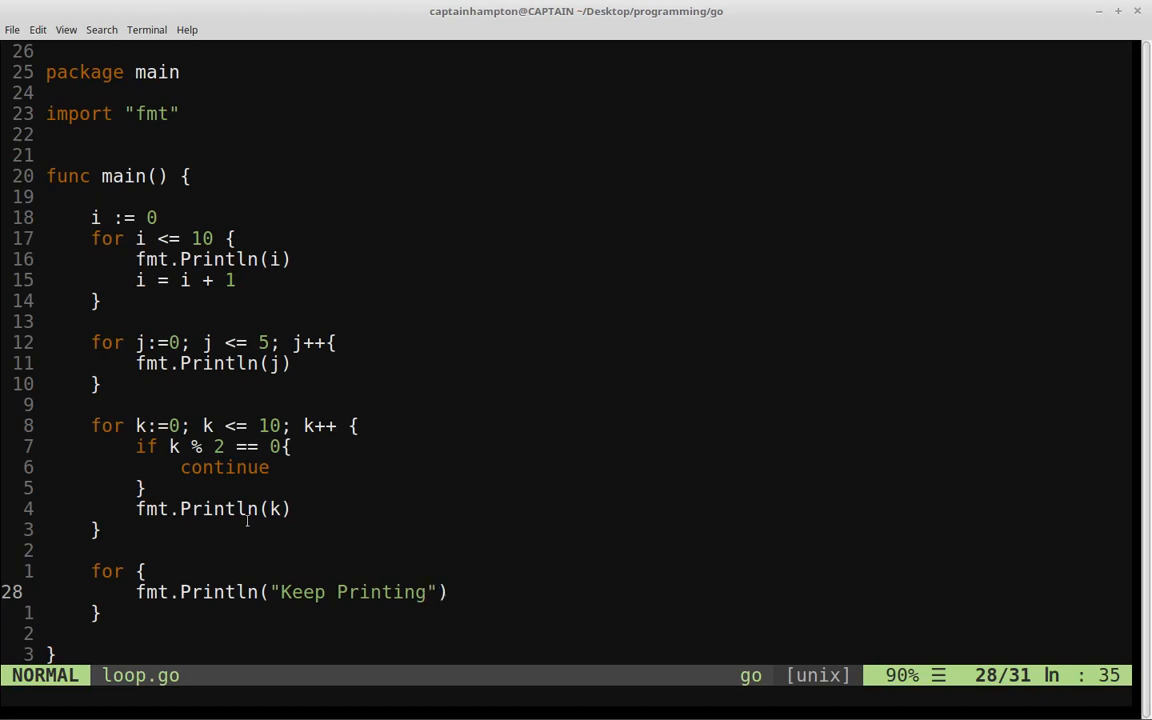
pyautogui.write('break')
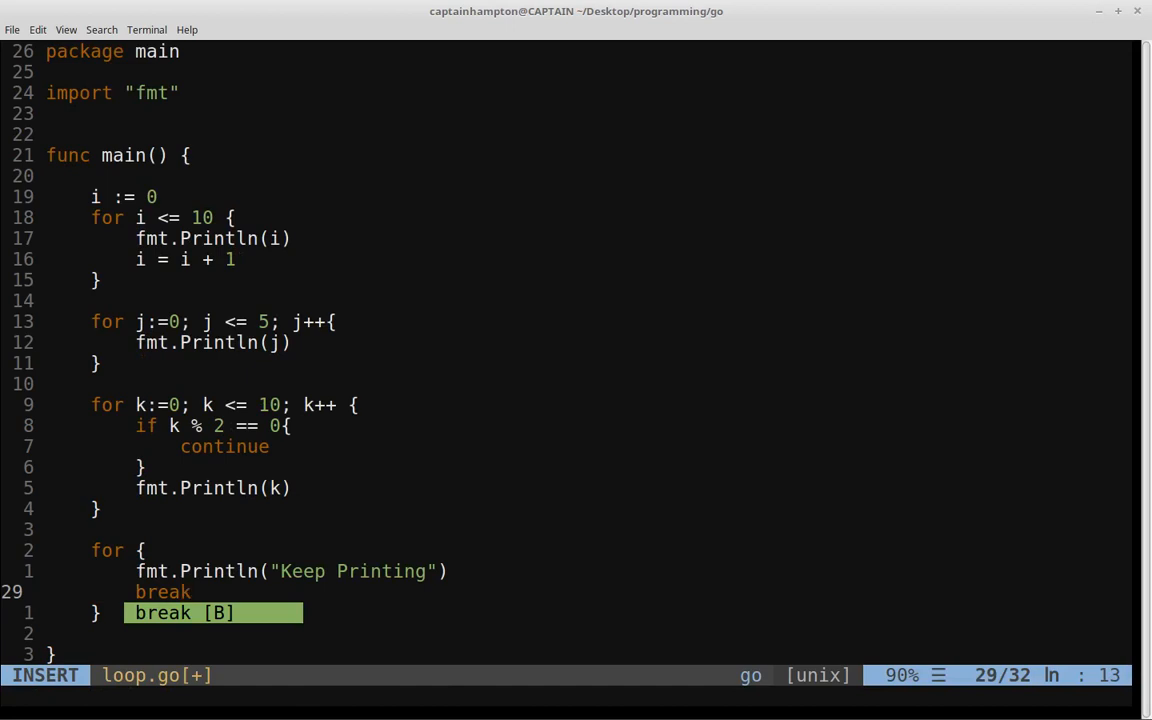
pyautogui.press('Escape')
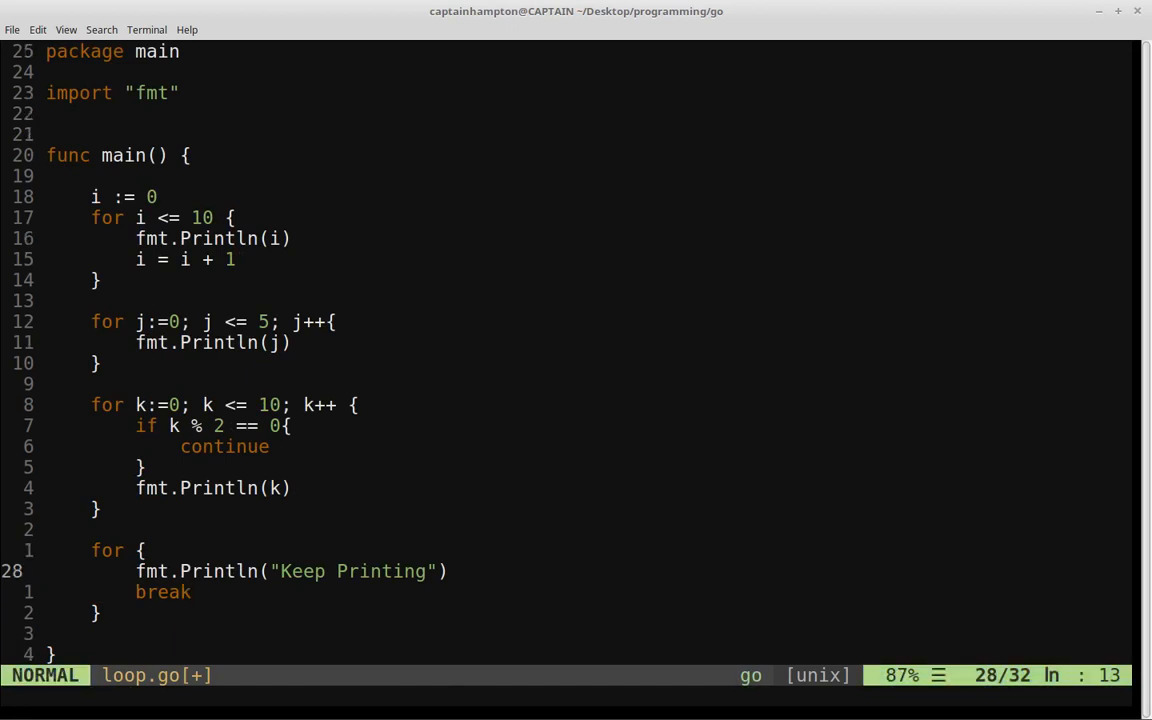